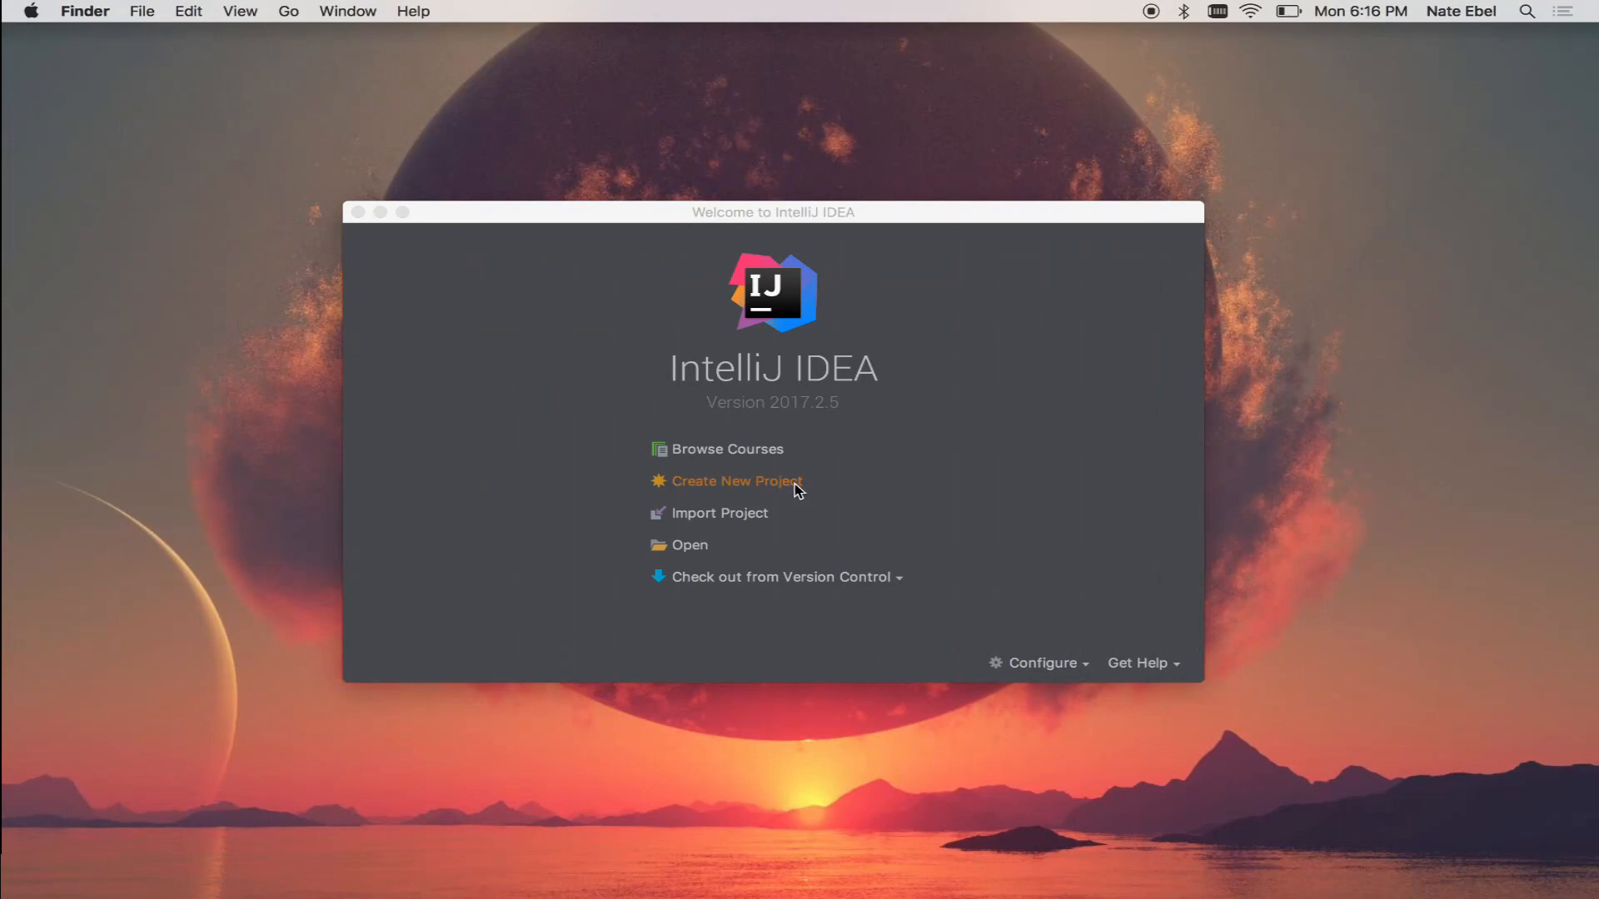
Step: Start a new project and choose the Kotlin > Kotlin/JVM project type
{"action": "left_click", "coordinate": [736, 480]}
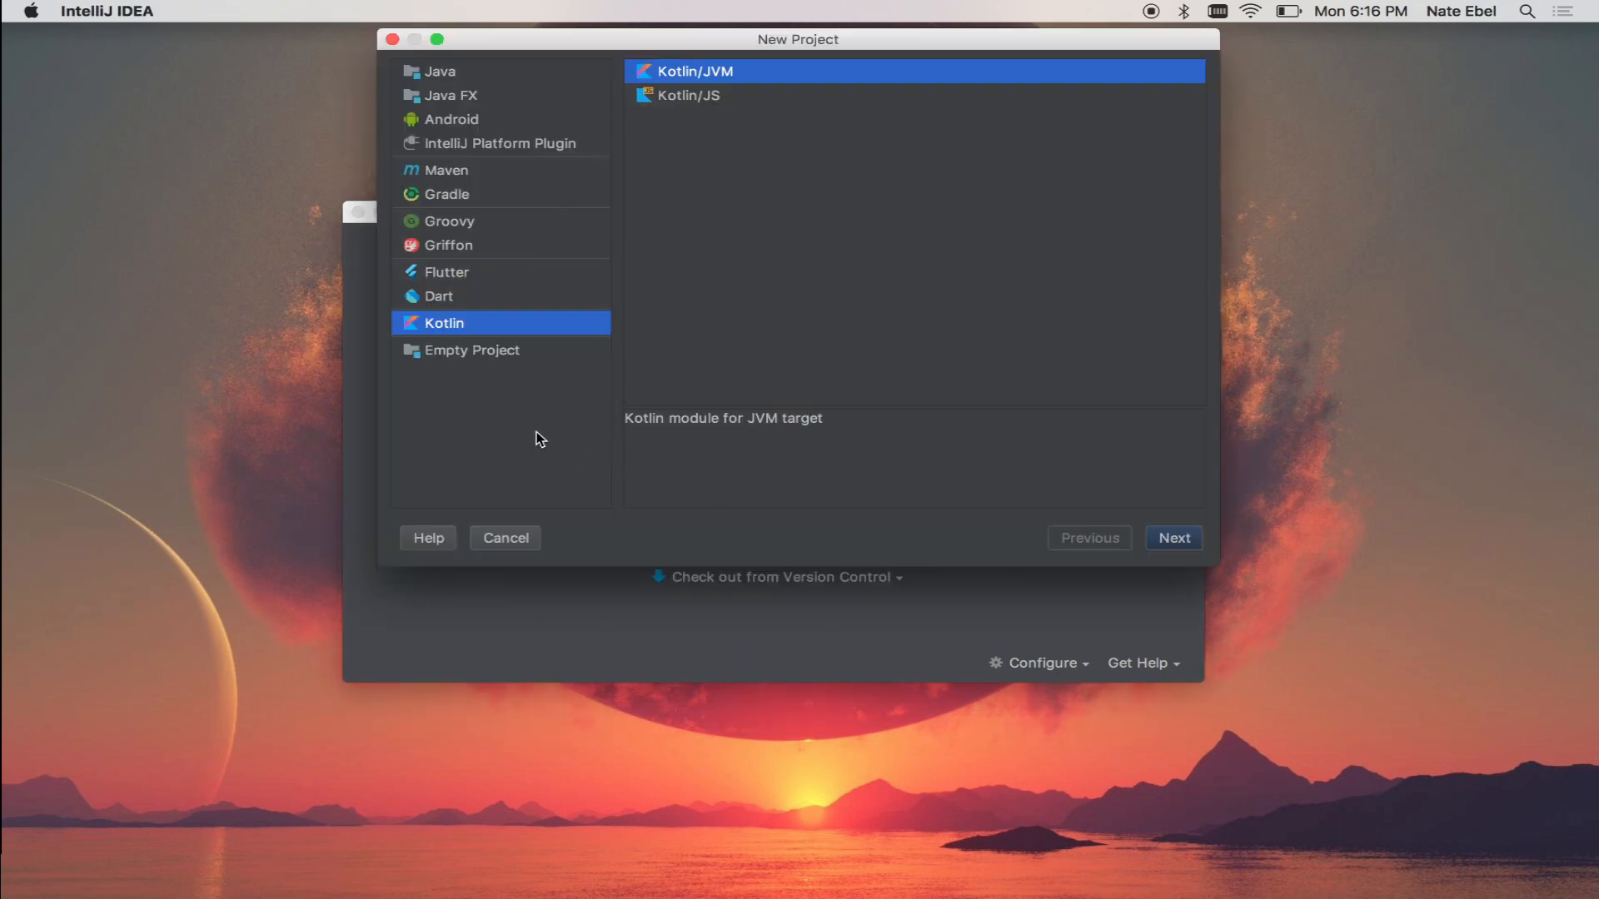
{"action": "mouse_move", "coordinate": [480, 325]}
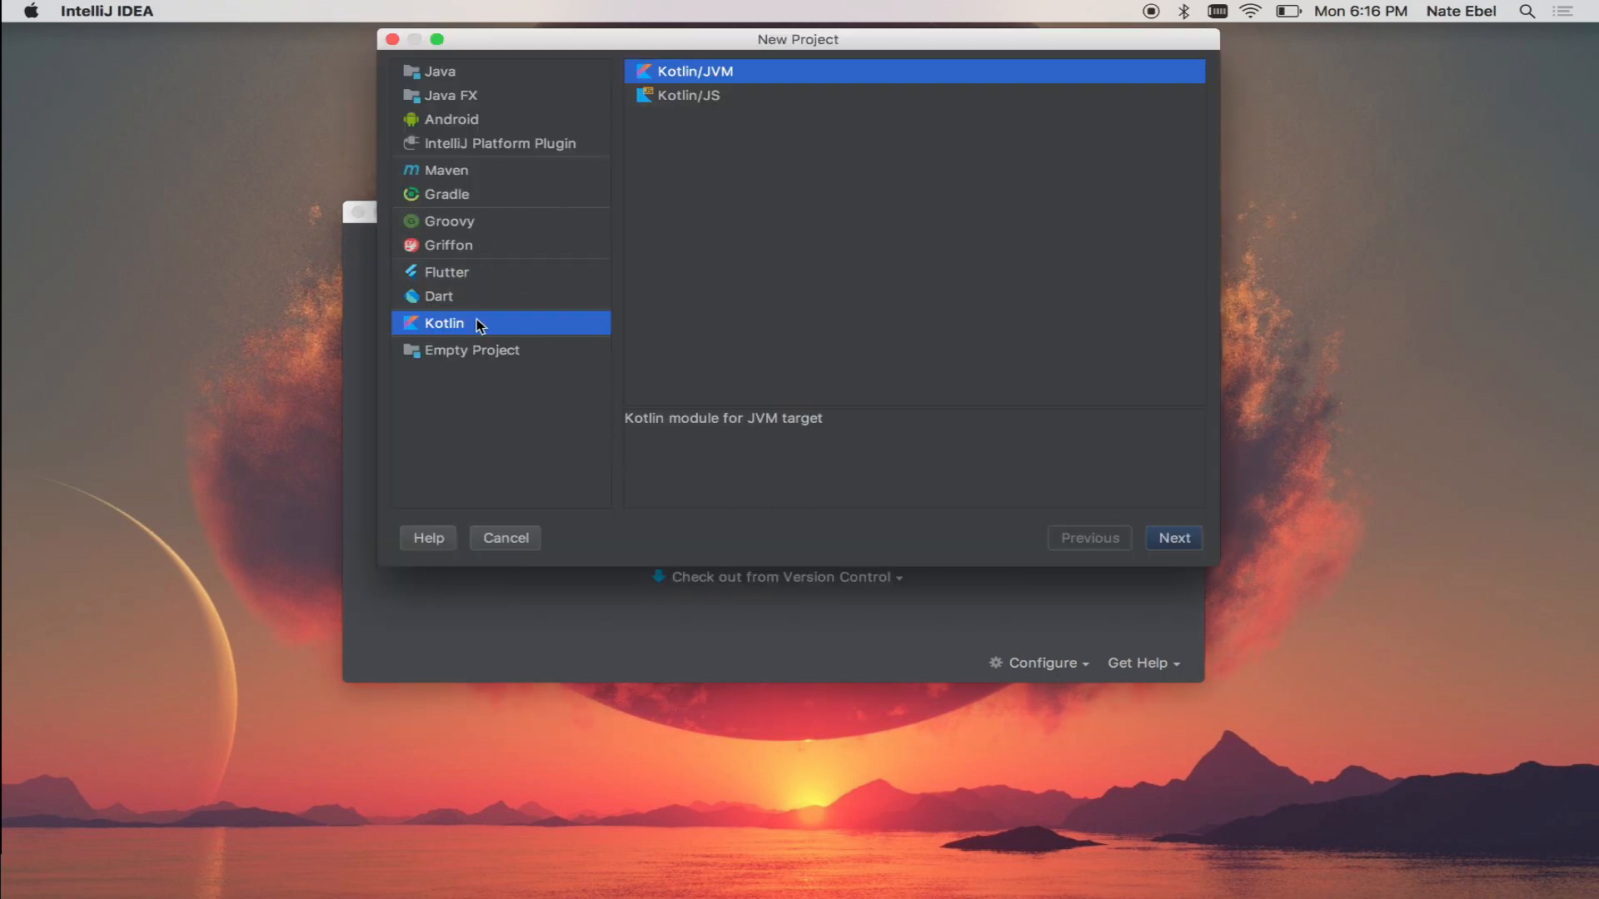
{"action": "mouse_move", "coordinate": [573, 328]}
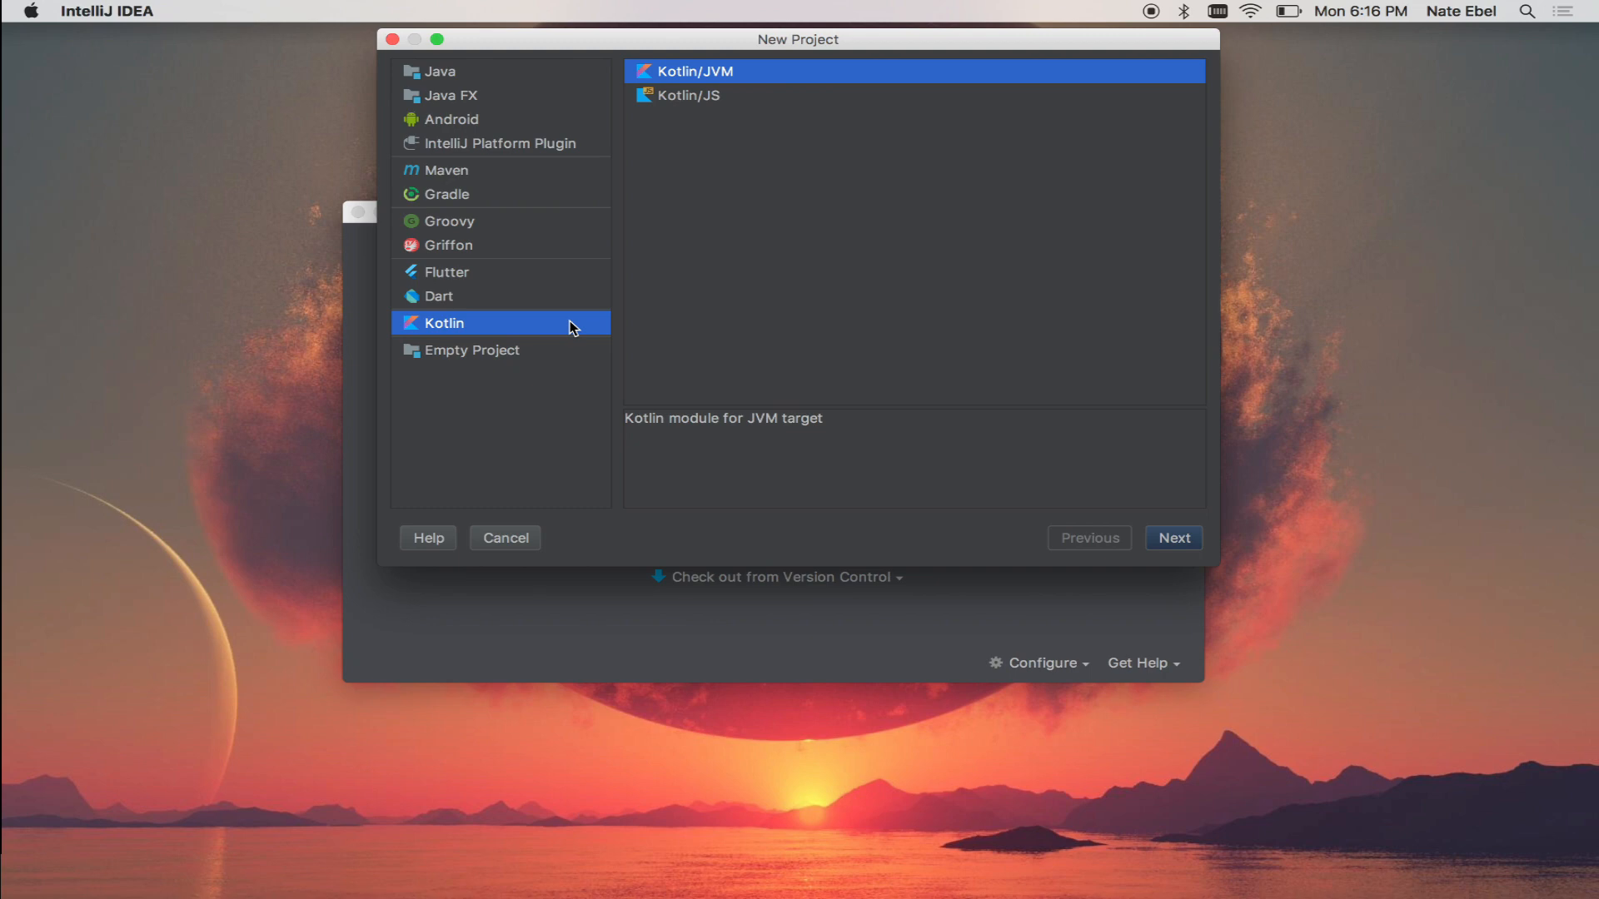
{"action": "left_click", "coordinate": [439, 70]}
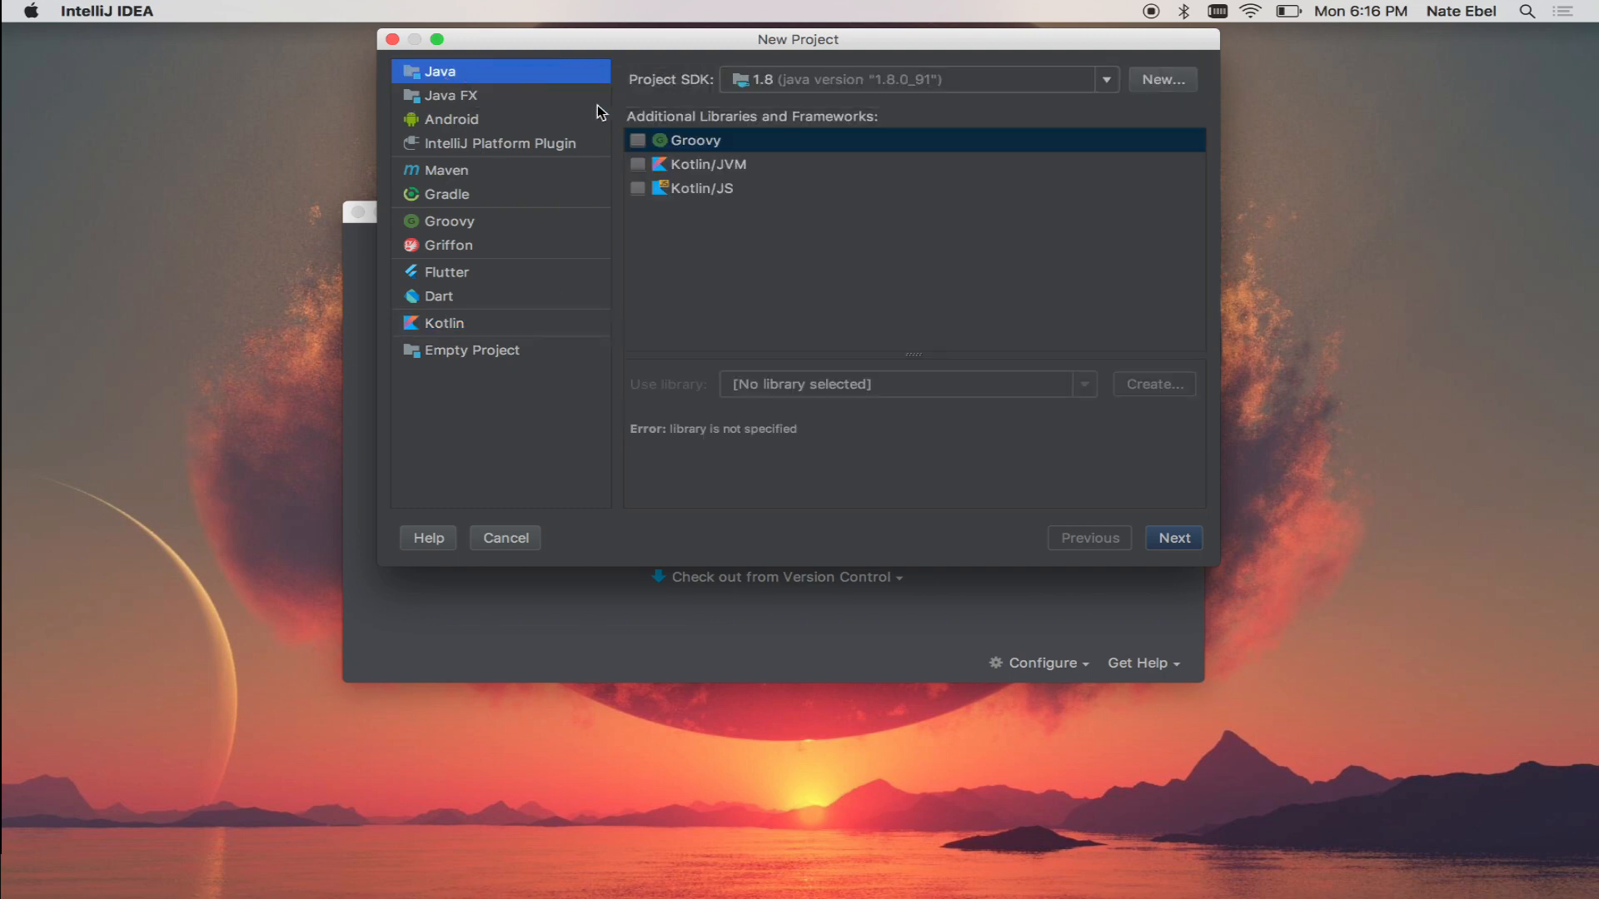
{"action": "mouse_move", "coordinate": [768, 170]}
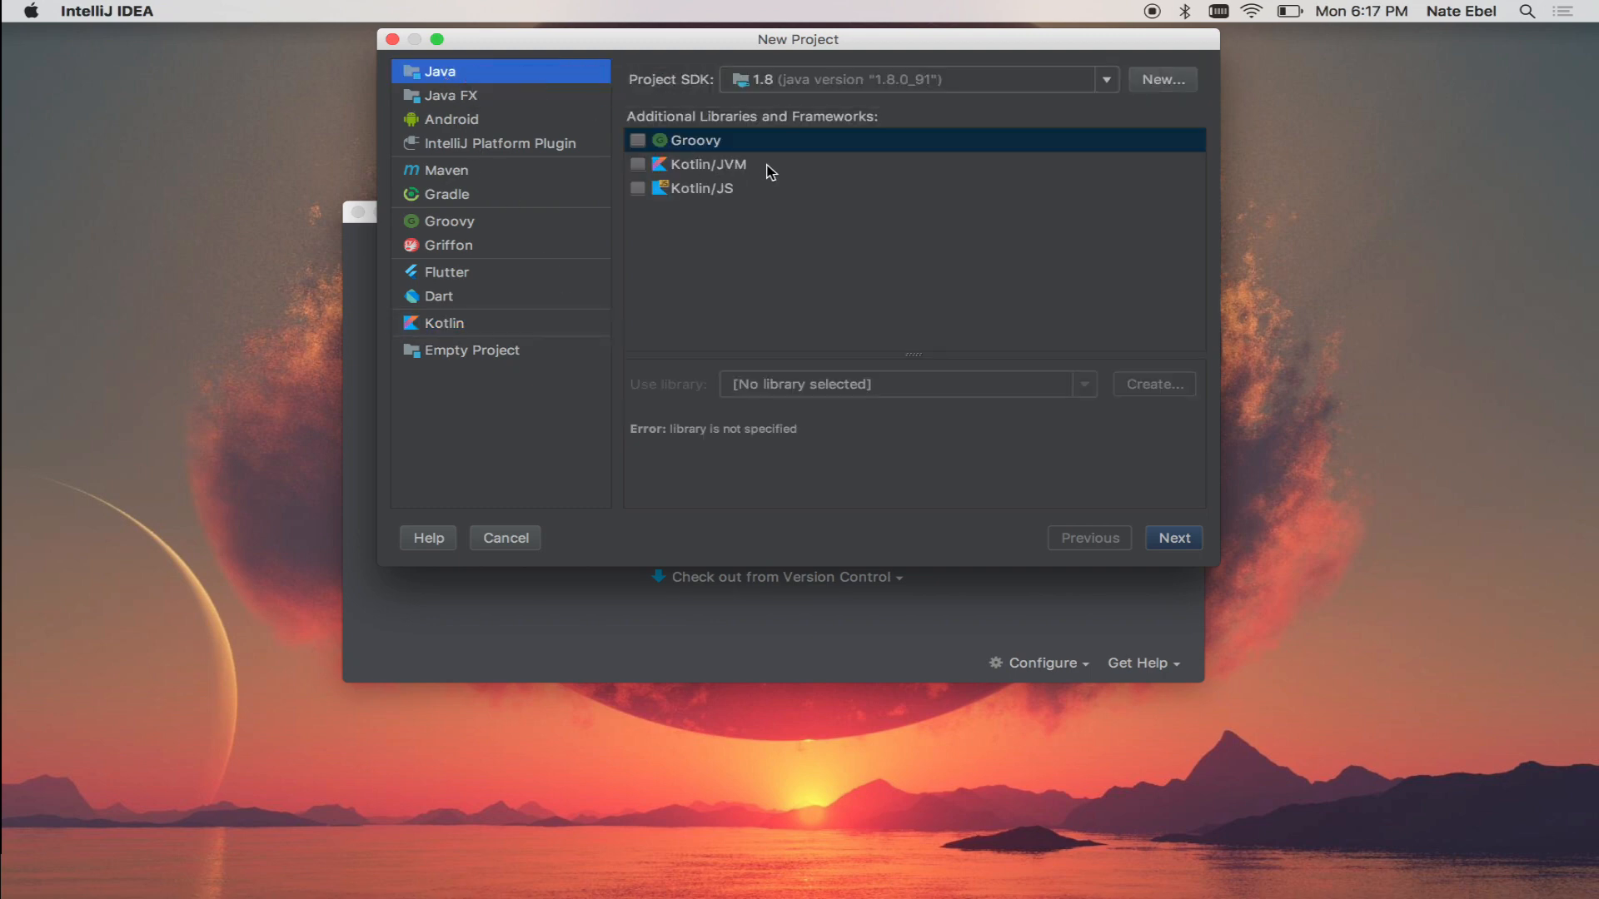
{"action": "left_click", "coordinate": [443, 323]}
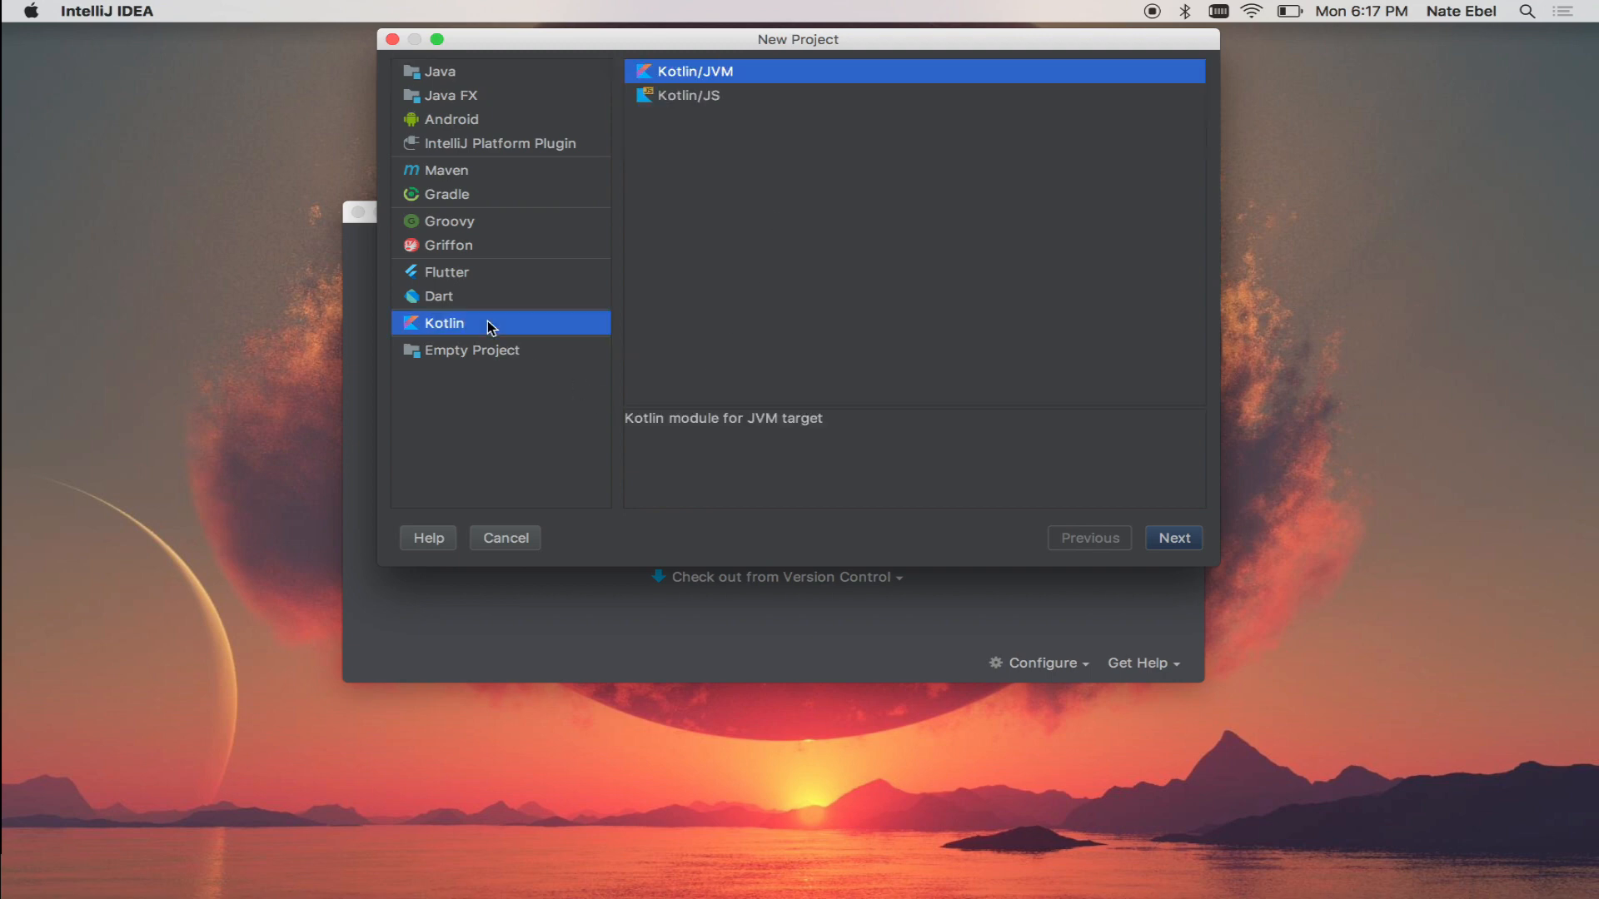
{"action": "mouse_move", "coordinate": [783, 80]}
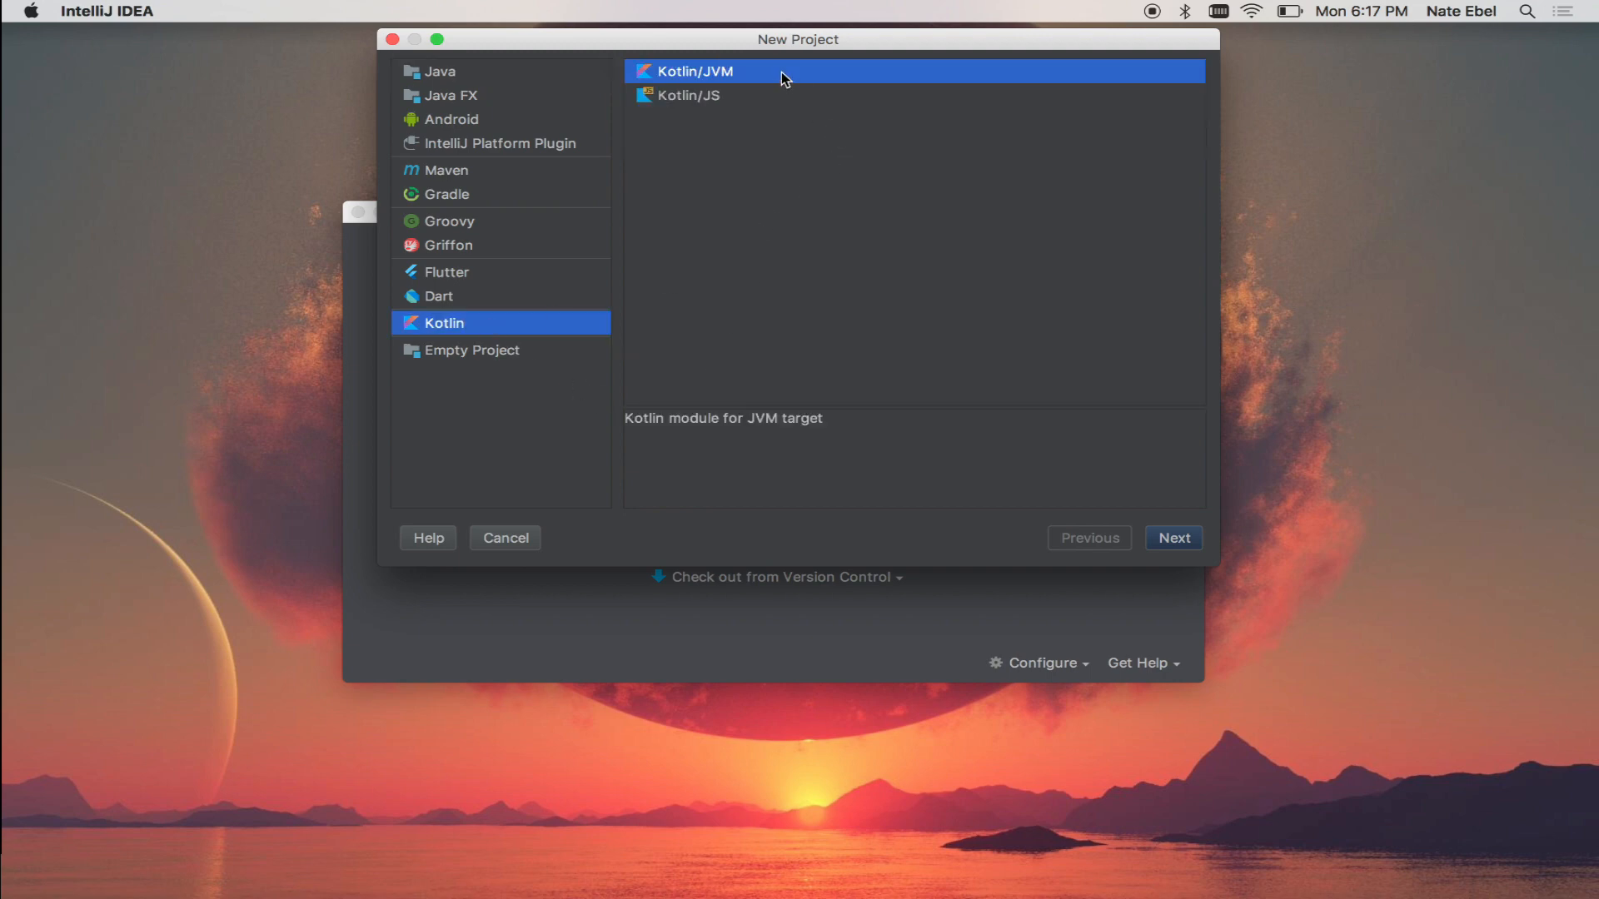
{"action": "left_click", "coordinate": [1171, 537]}
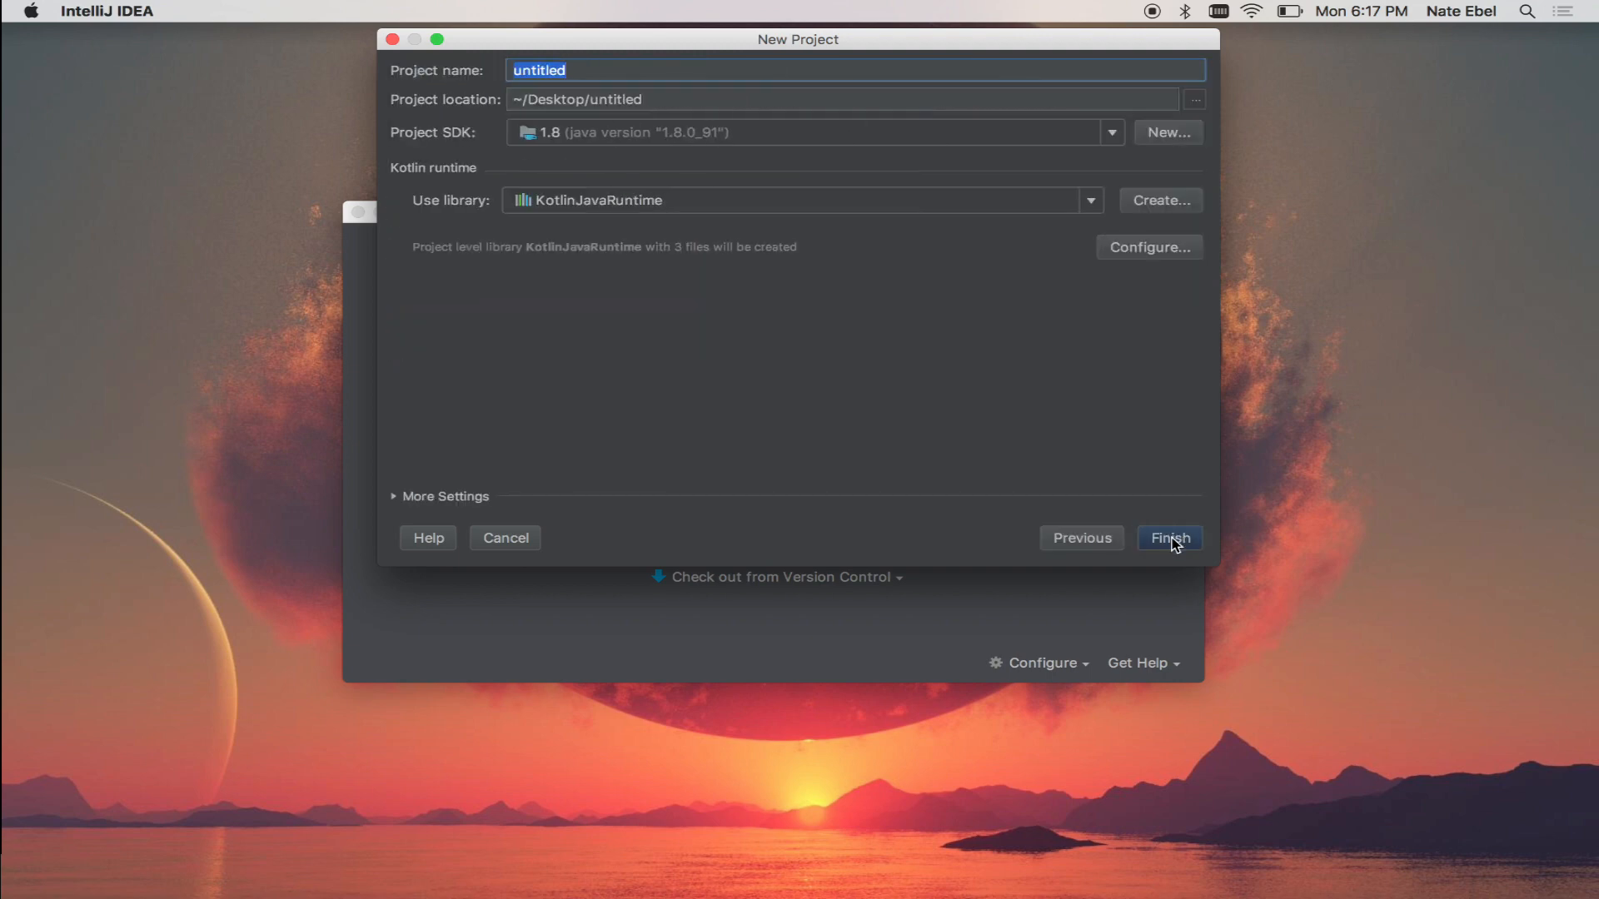
Step: Name the project HelloKotlinWorld
{"action": "type", "text": "HelloKot"}
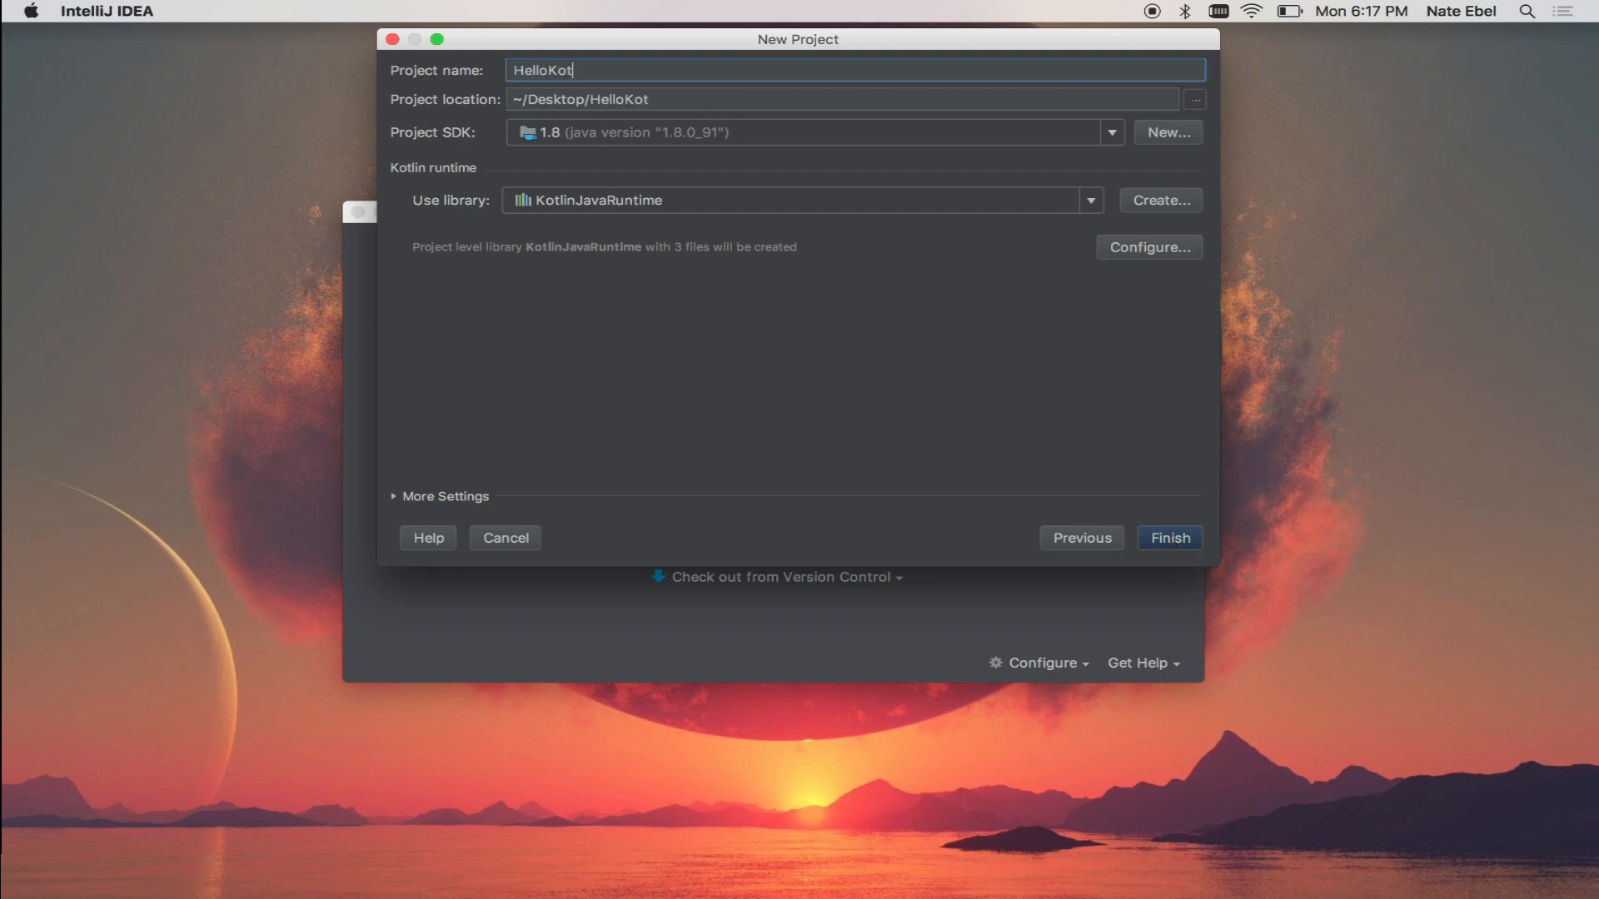
{"action": "type", "text": "linWorl"}
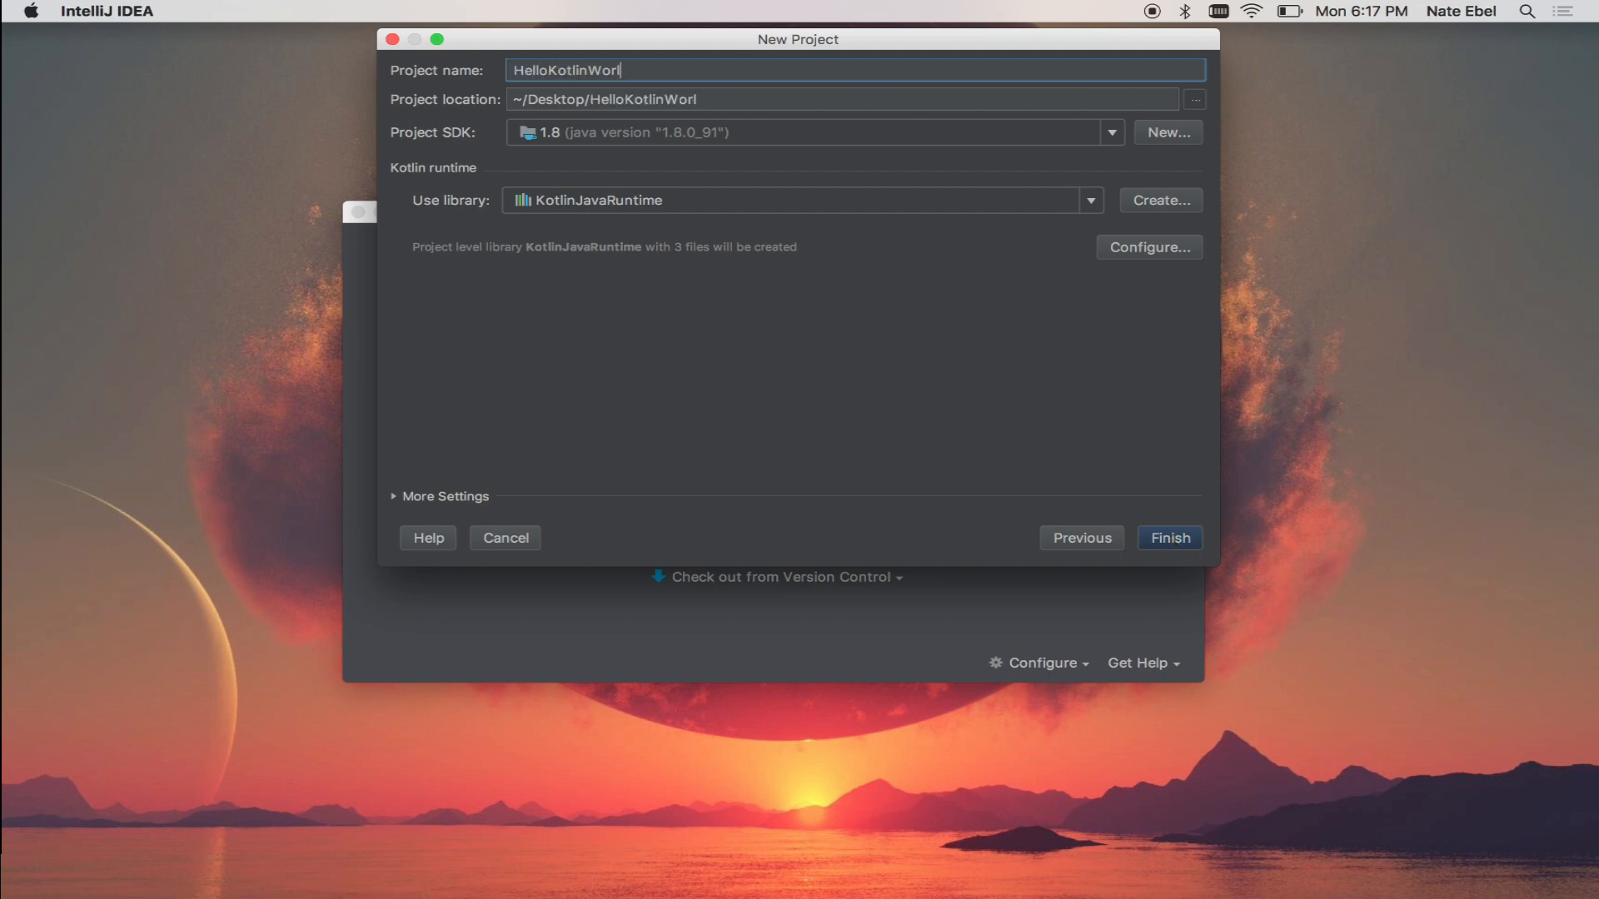
{"action": "type", "text": "d"}
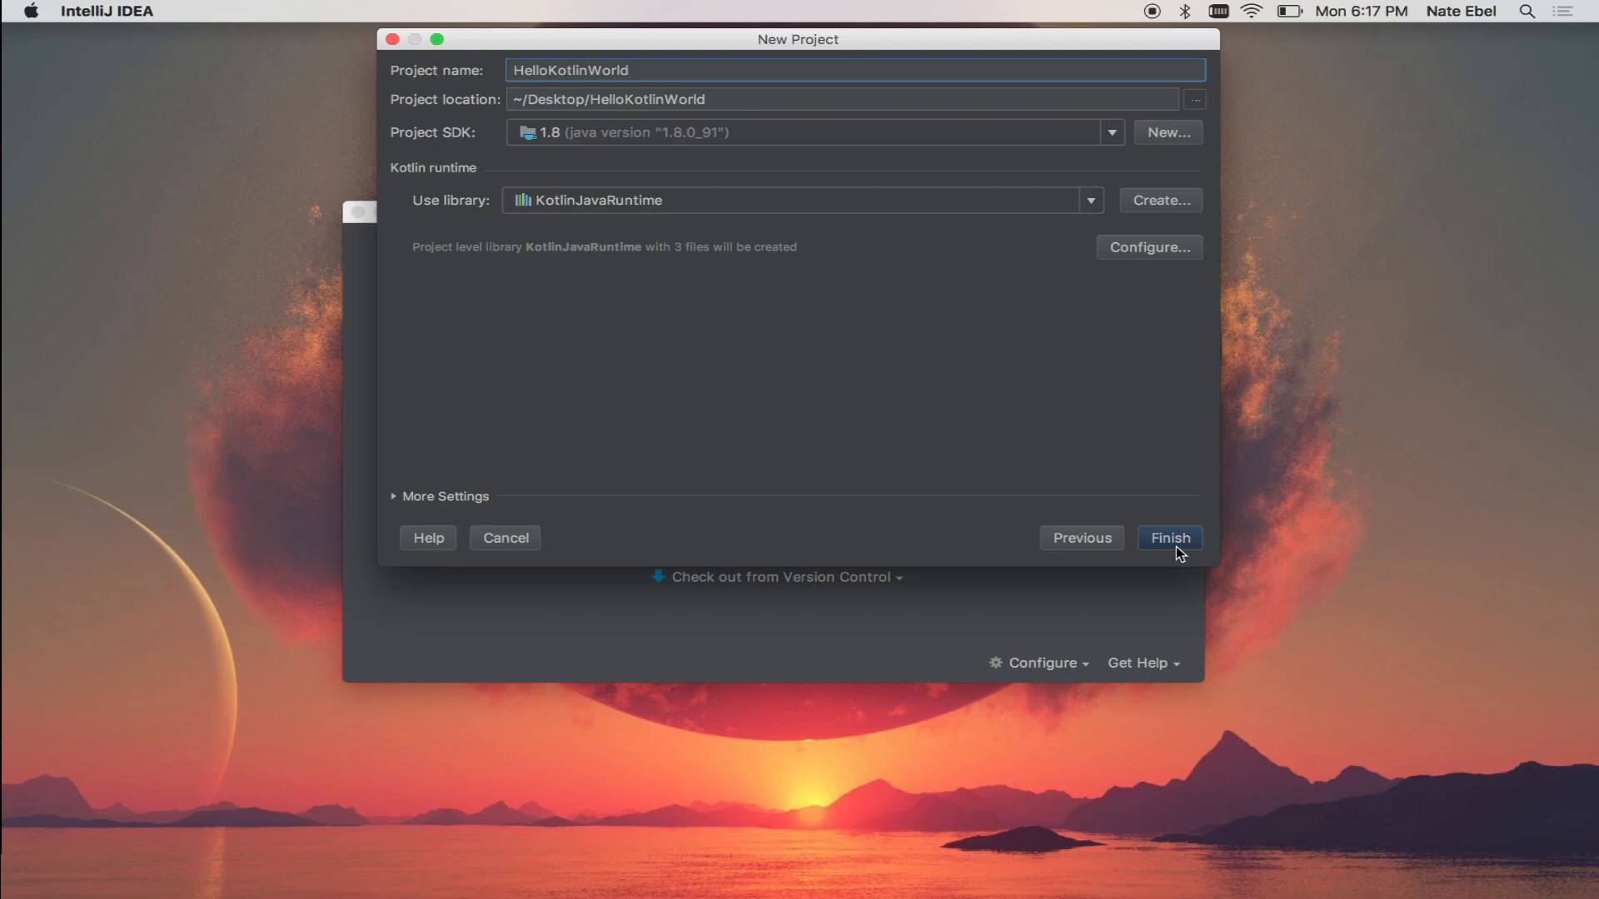
Step: Finish creating HelloKotlinWorld, expand its tree and select the src folder
{"action": "left_click", "coordinate": [1169, 538]}
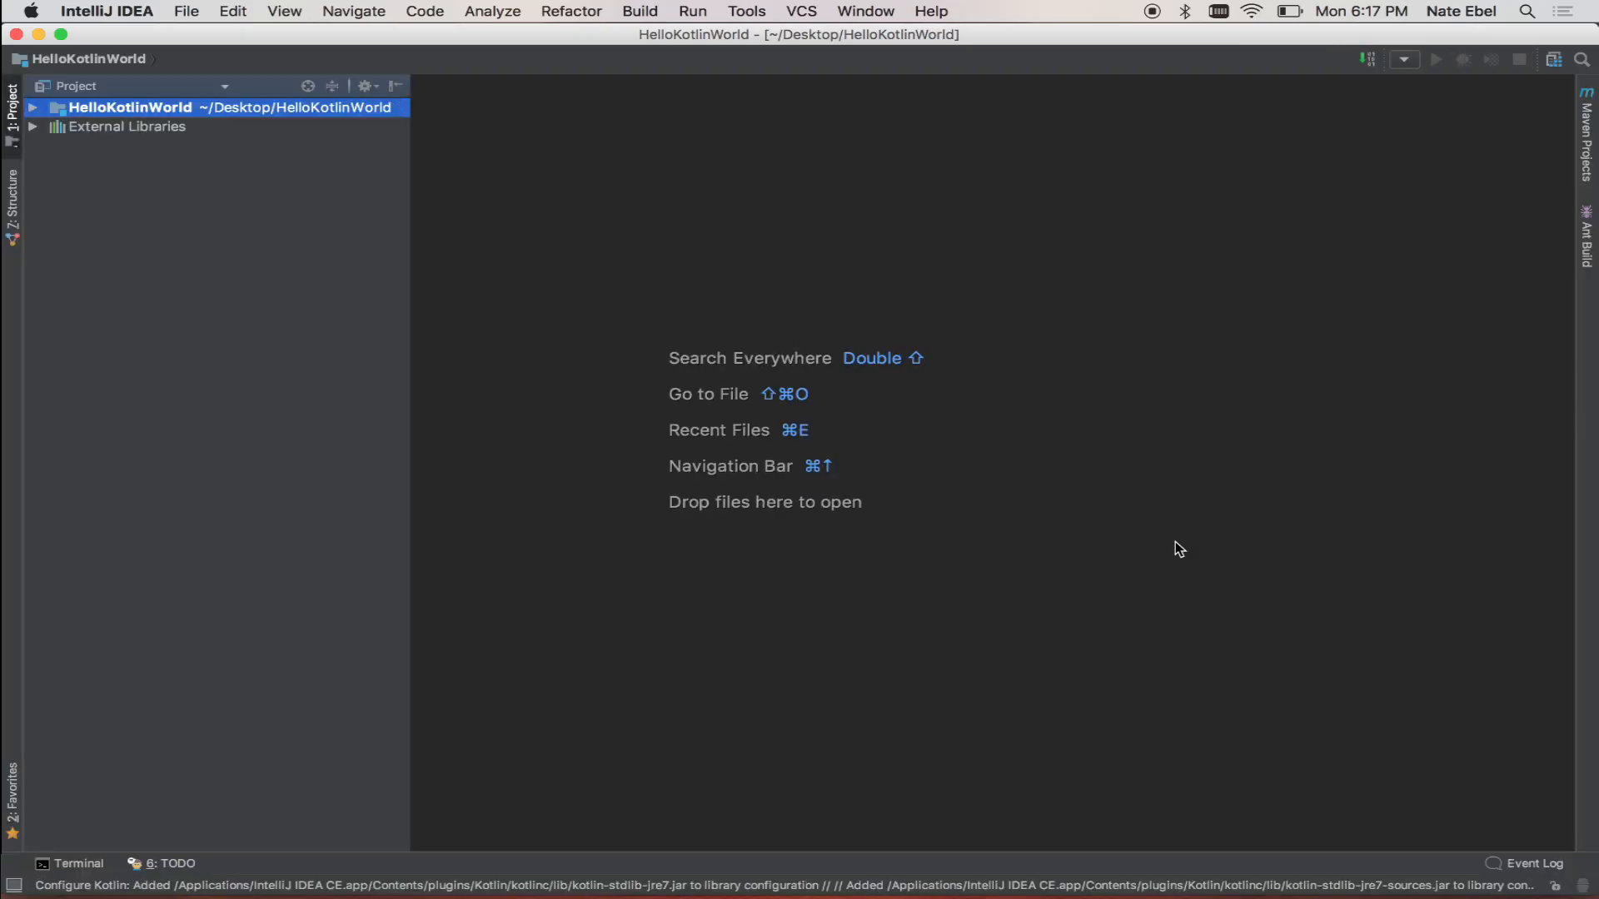
{"action": "mouse_move", "coordinate": [77, 128]}
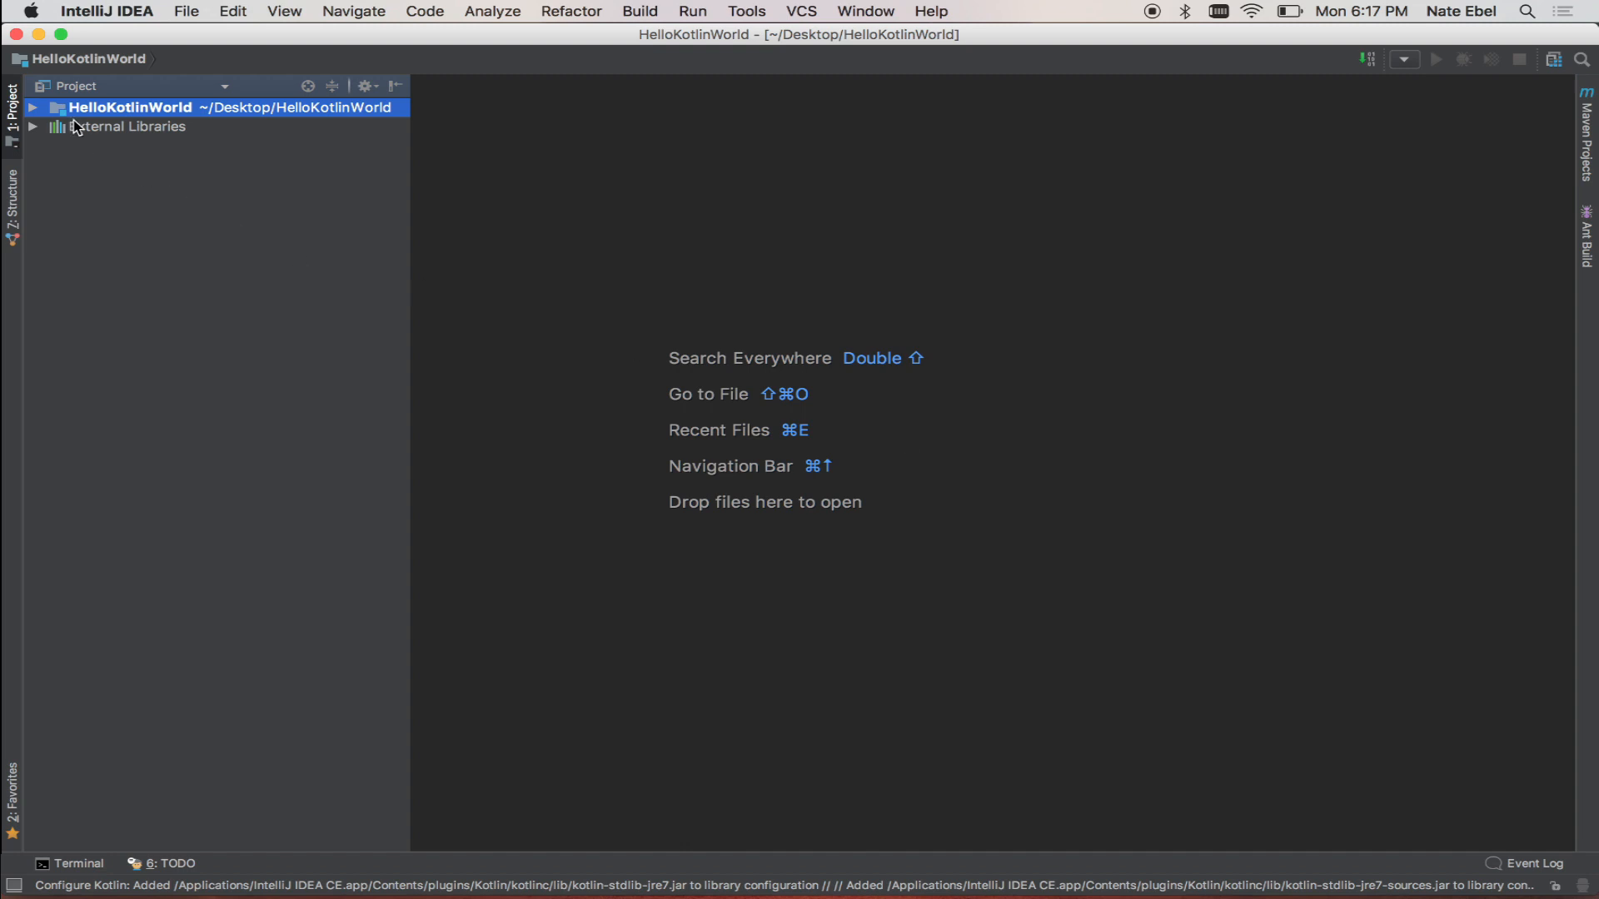
{"action": "left_click", "coordinate": [34, 107]}
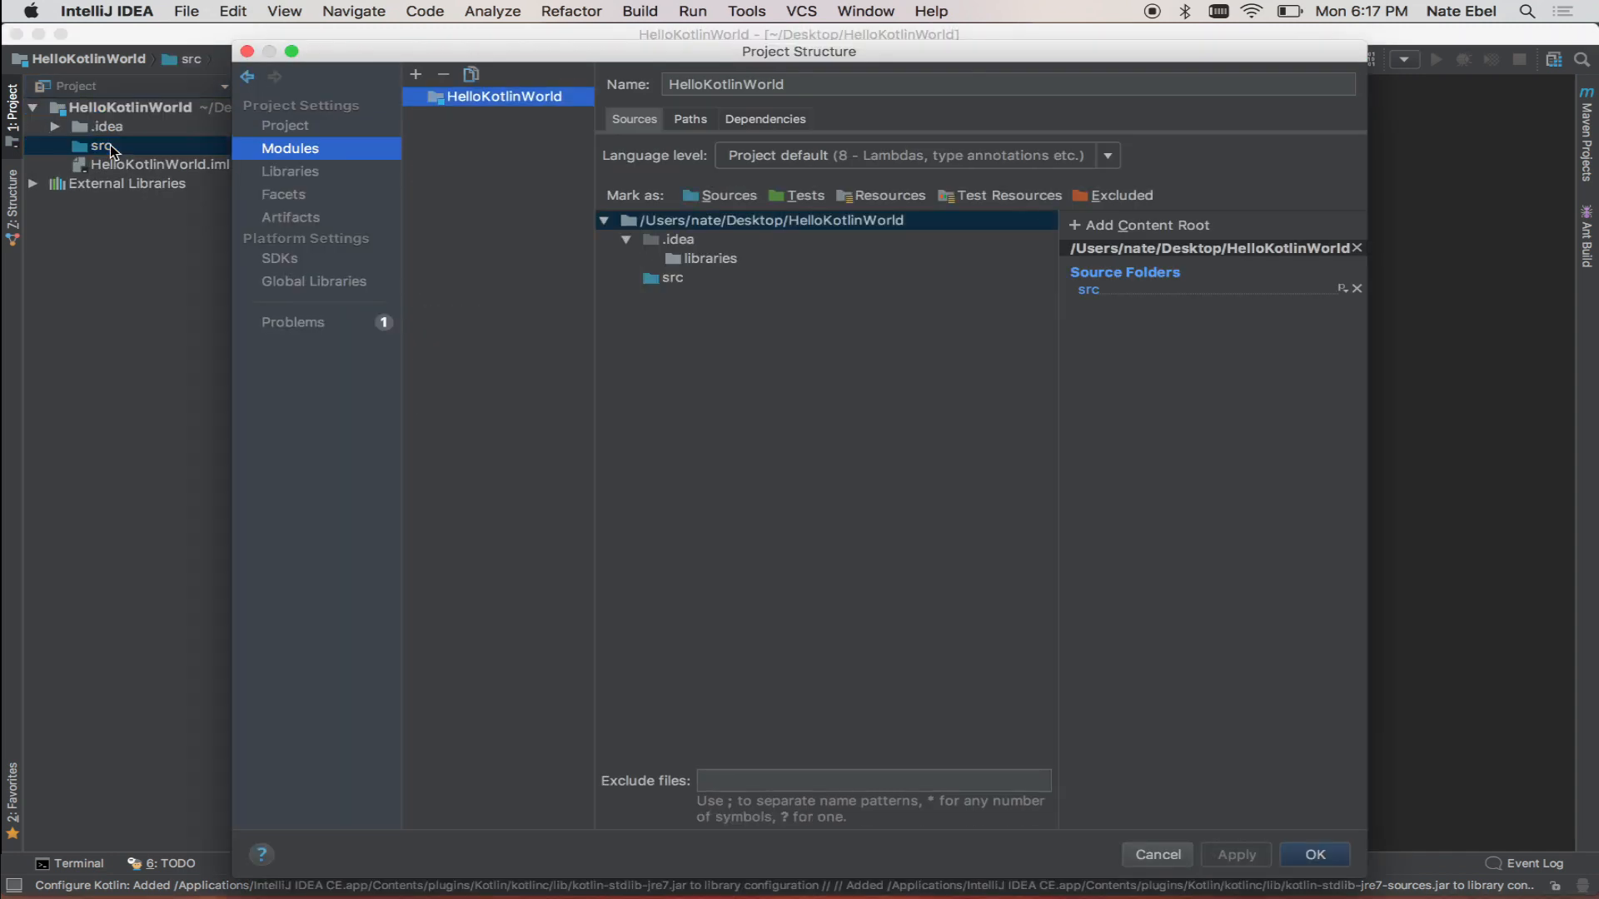
{"action": "left_click", "coordinate": [1314, 854]}
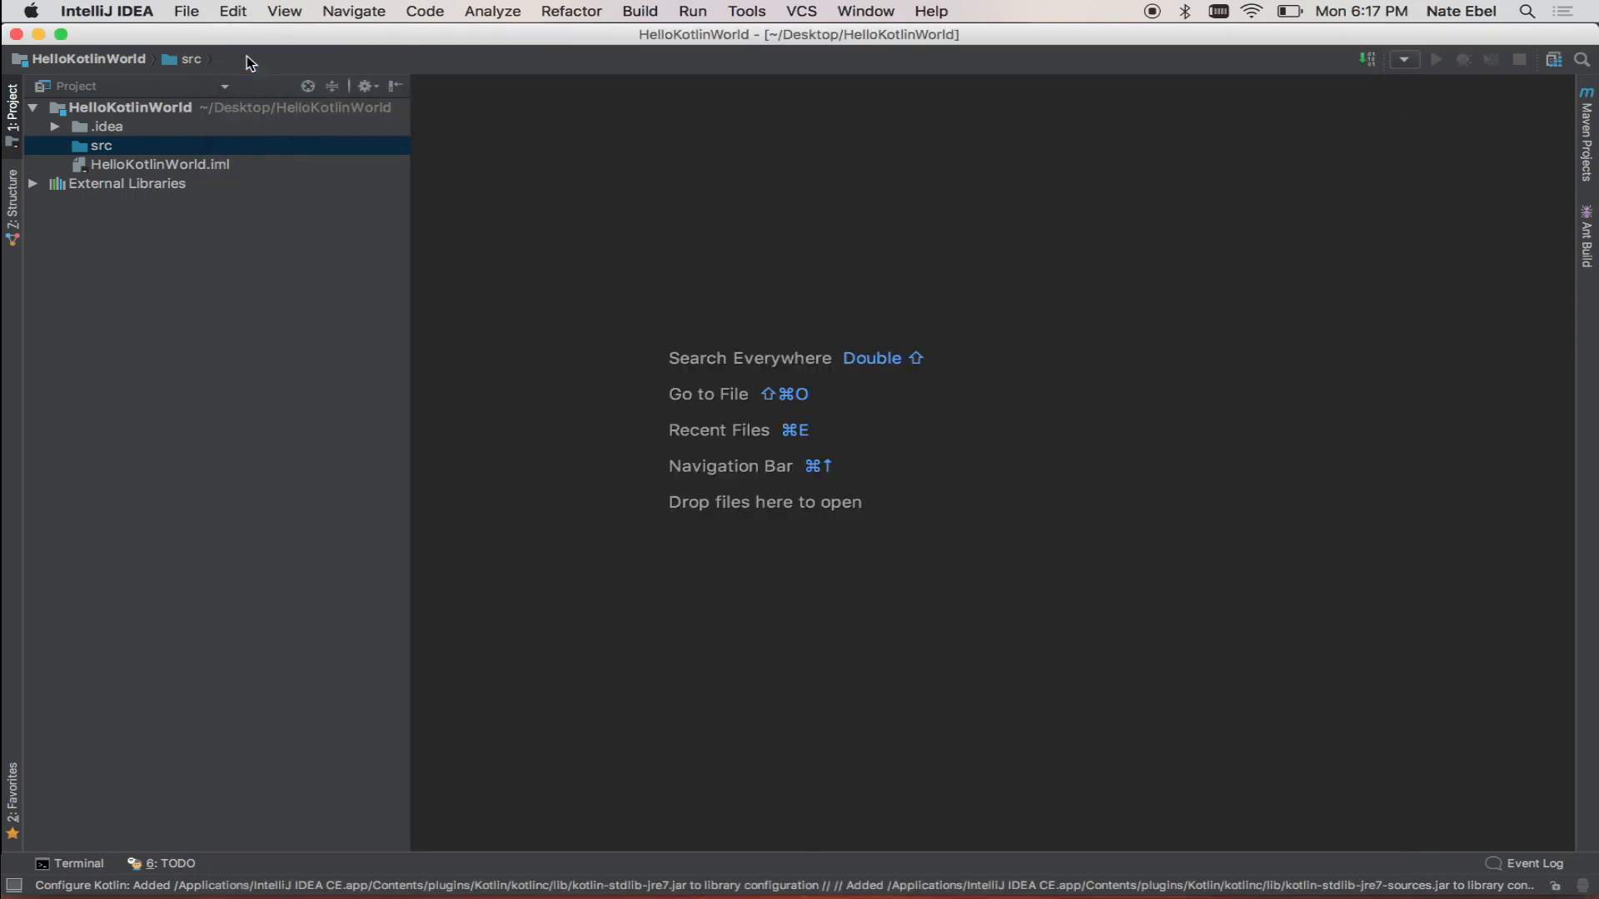
{"action": "left_click", "coordinate": [101, 147]}
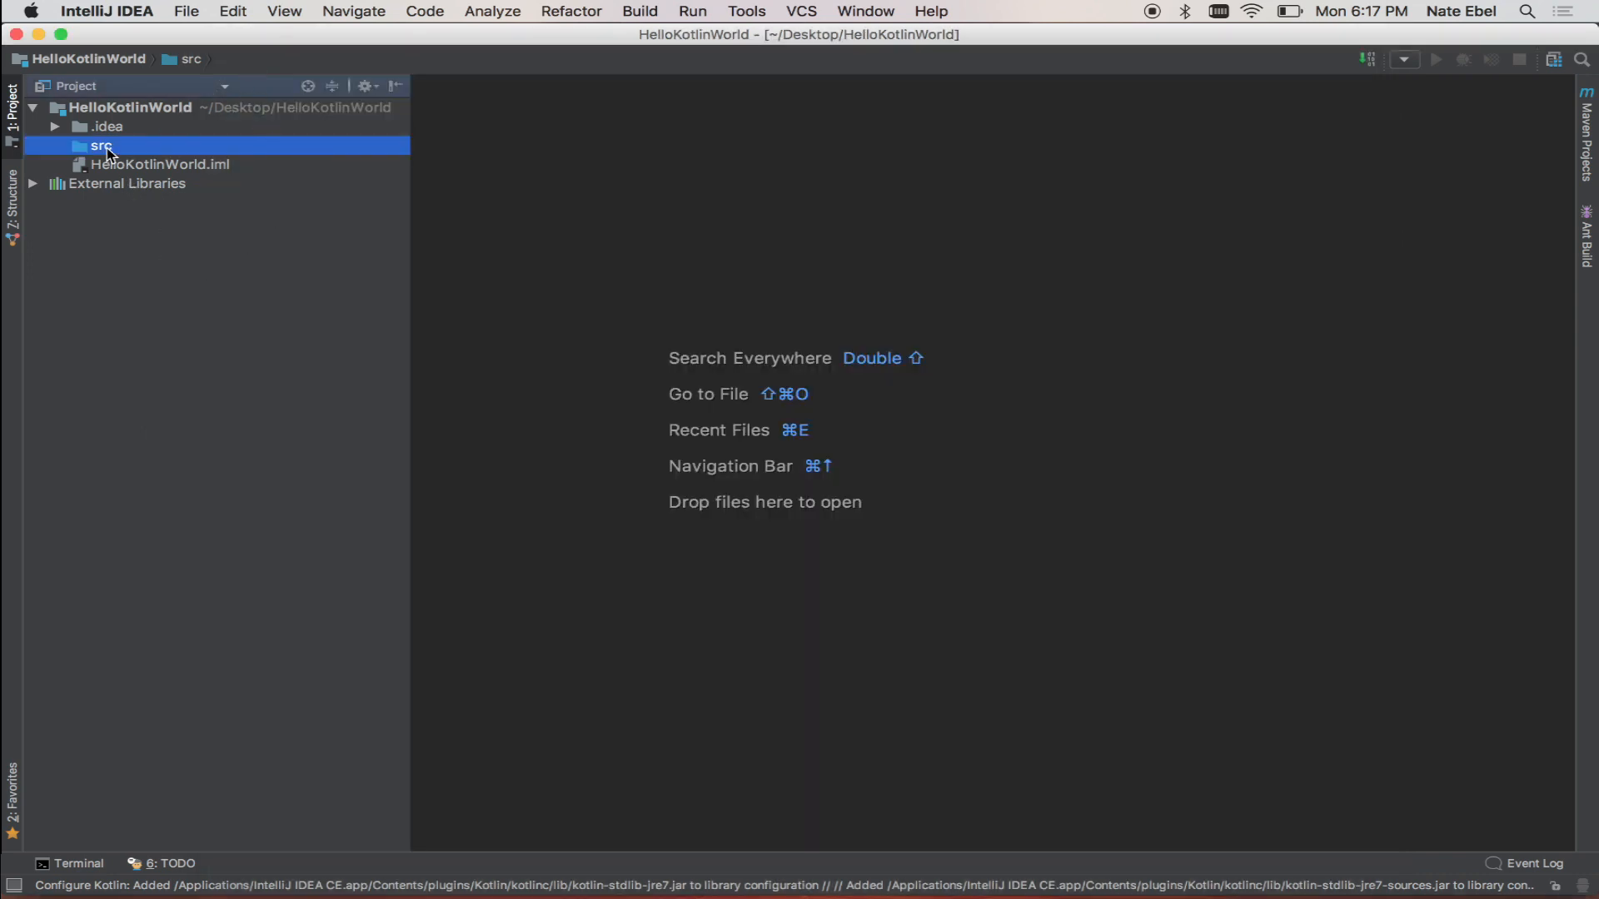
Step: Create a new Kotlin file named main in the src folder
{"action": "right_click", "coordinate": [102, 146]}
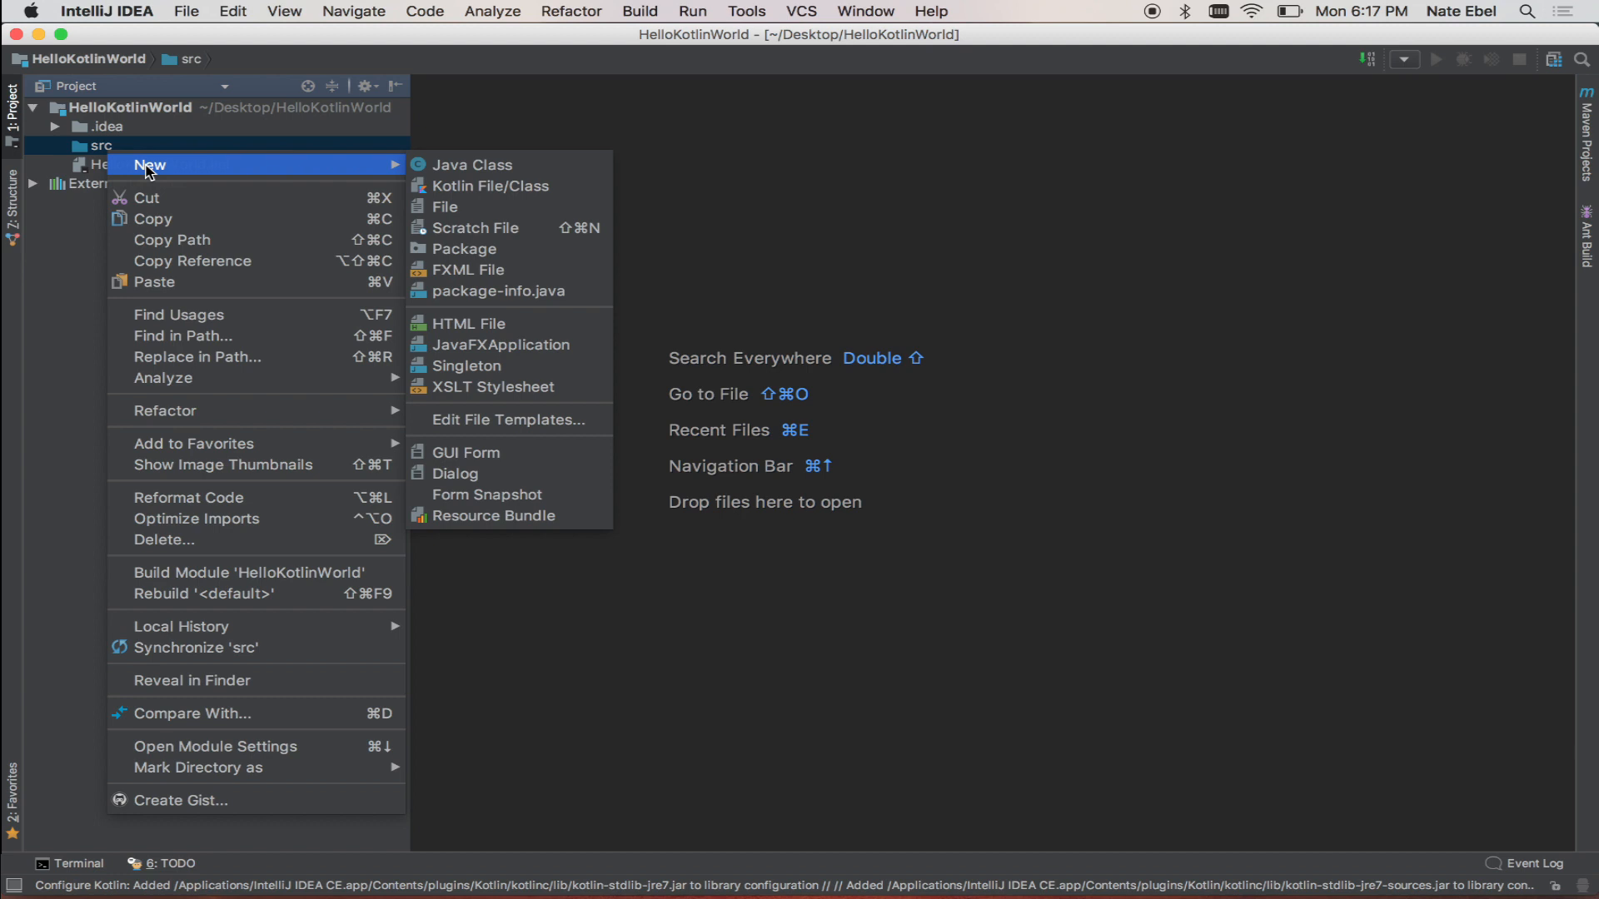
{"action": "mouse_move", "coordinate": [498, 185]}
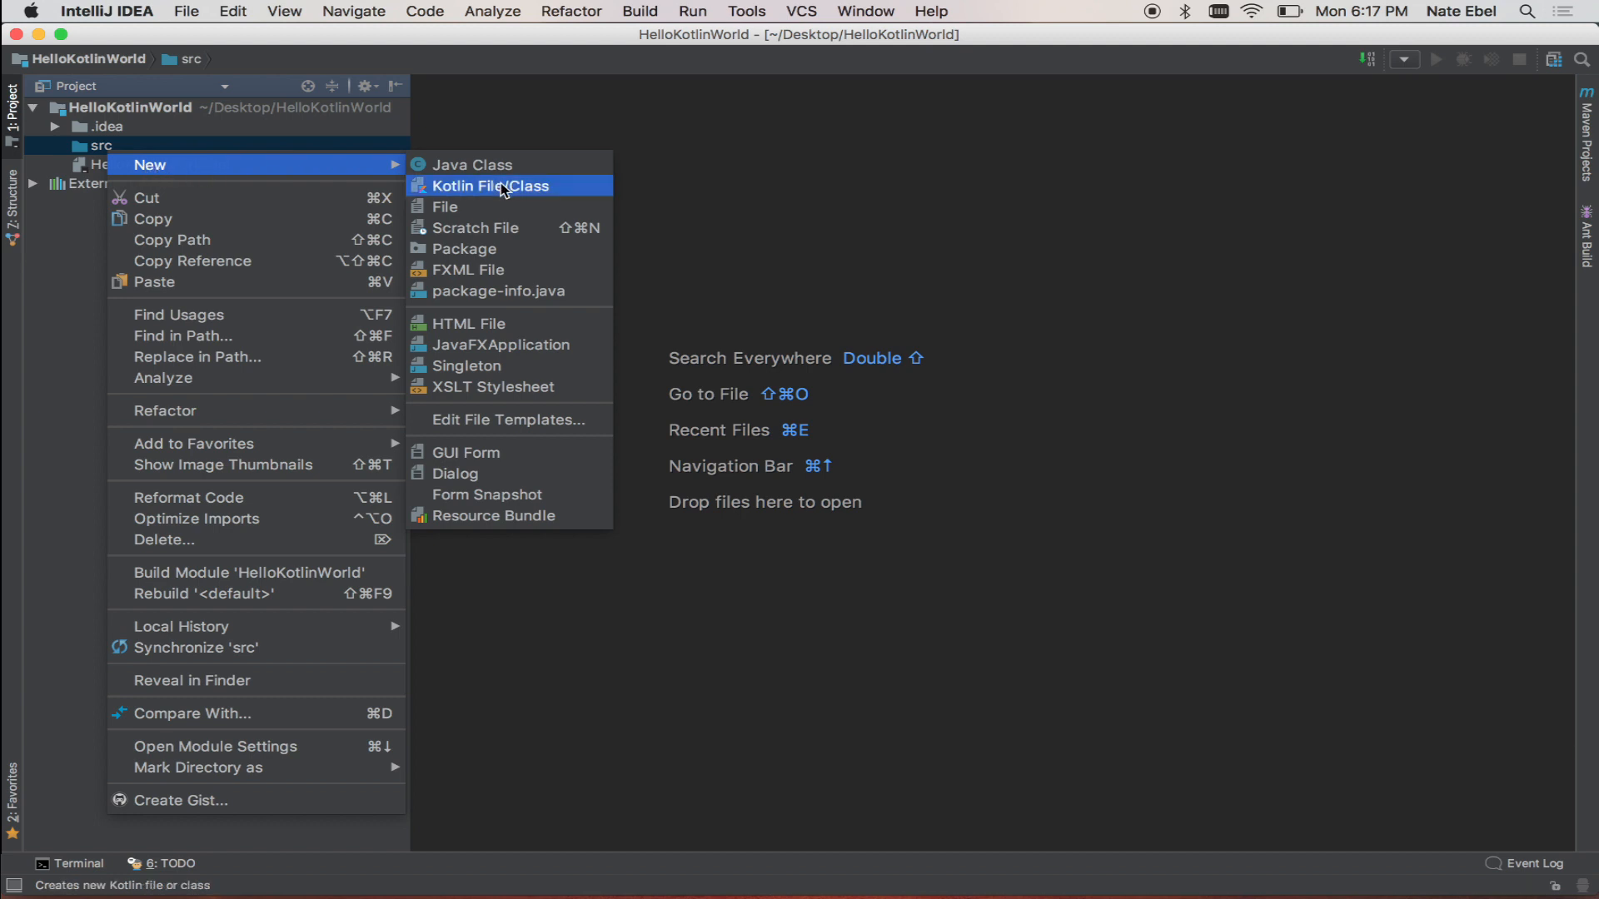
{"action": "left_click", "coordinate": [489, 185]}
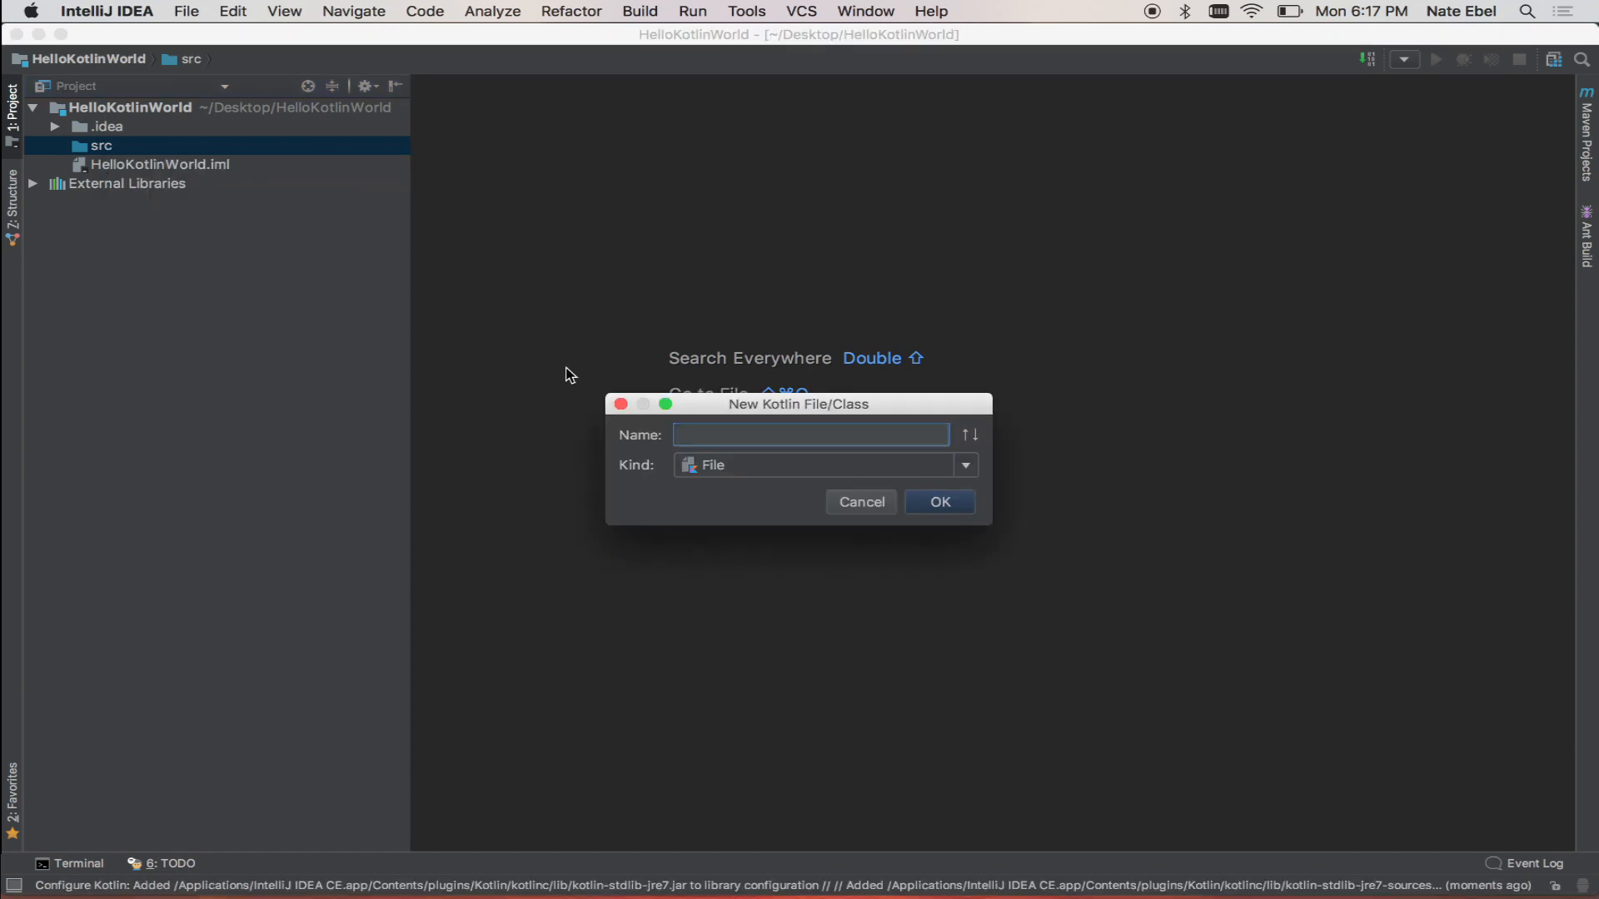
{"action": "type", "text": "main"}
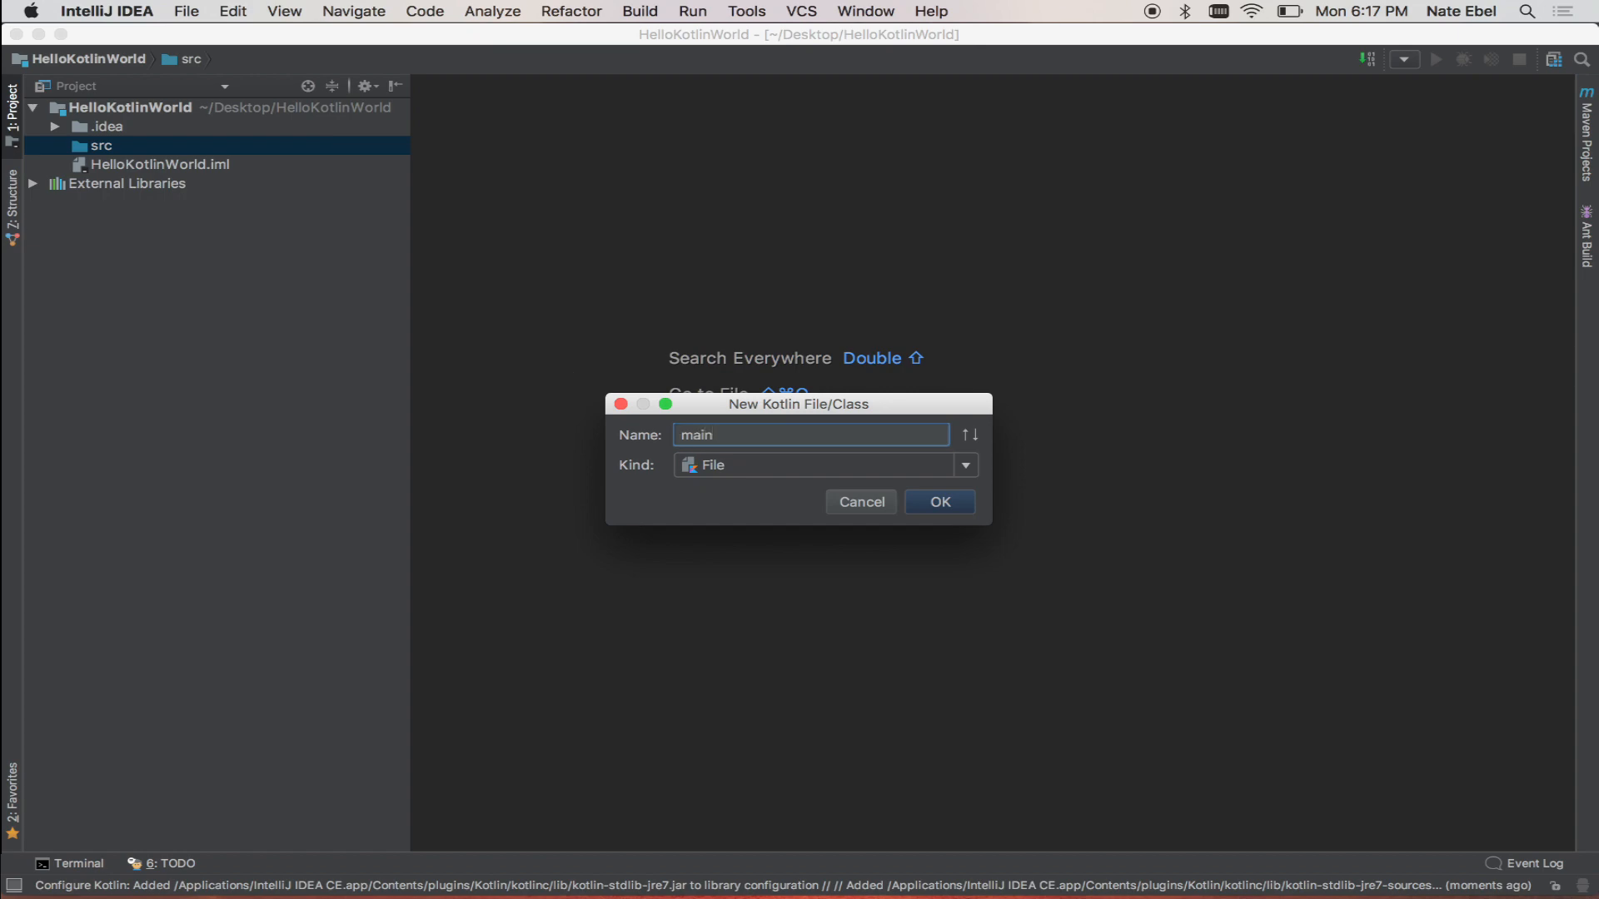
{"action": "left_click", "coordinate": [937, 502]}
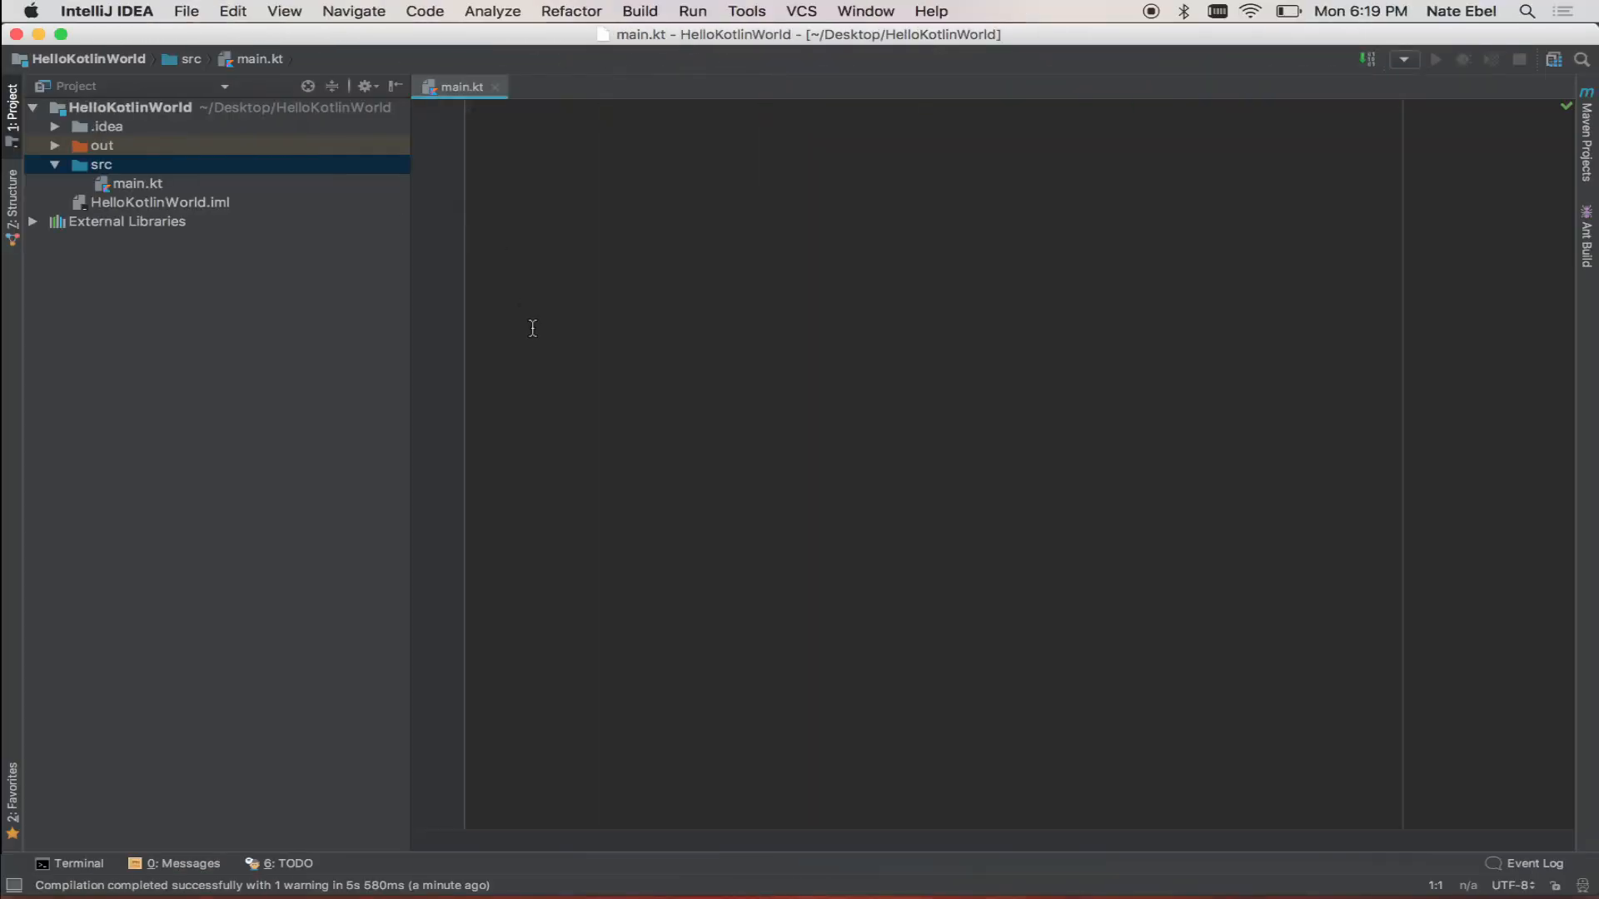
Step: Write fun main(args: Array<String>) that prints "hello kotlin"
{"action": "type", "text": "fun main"}
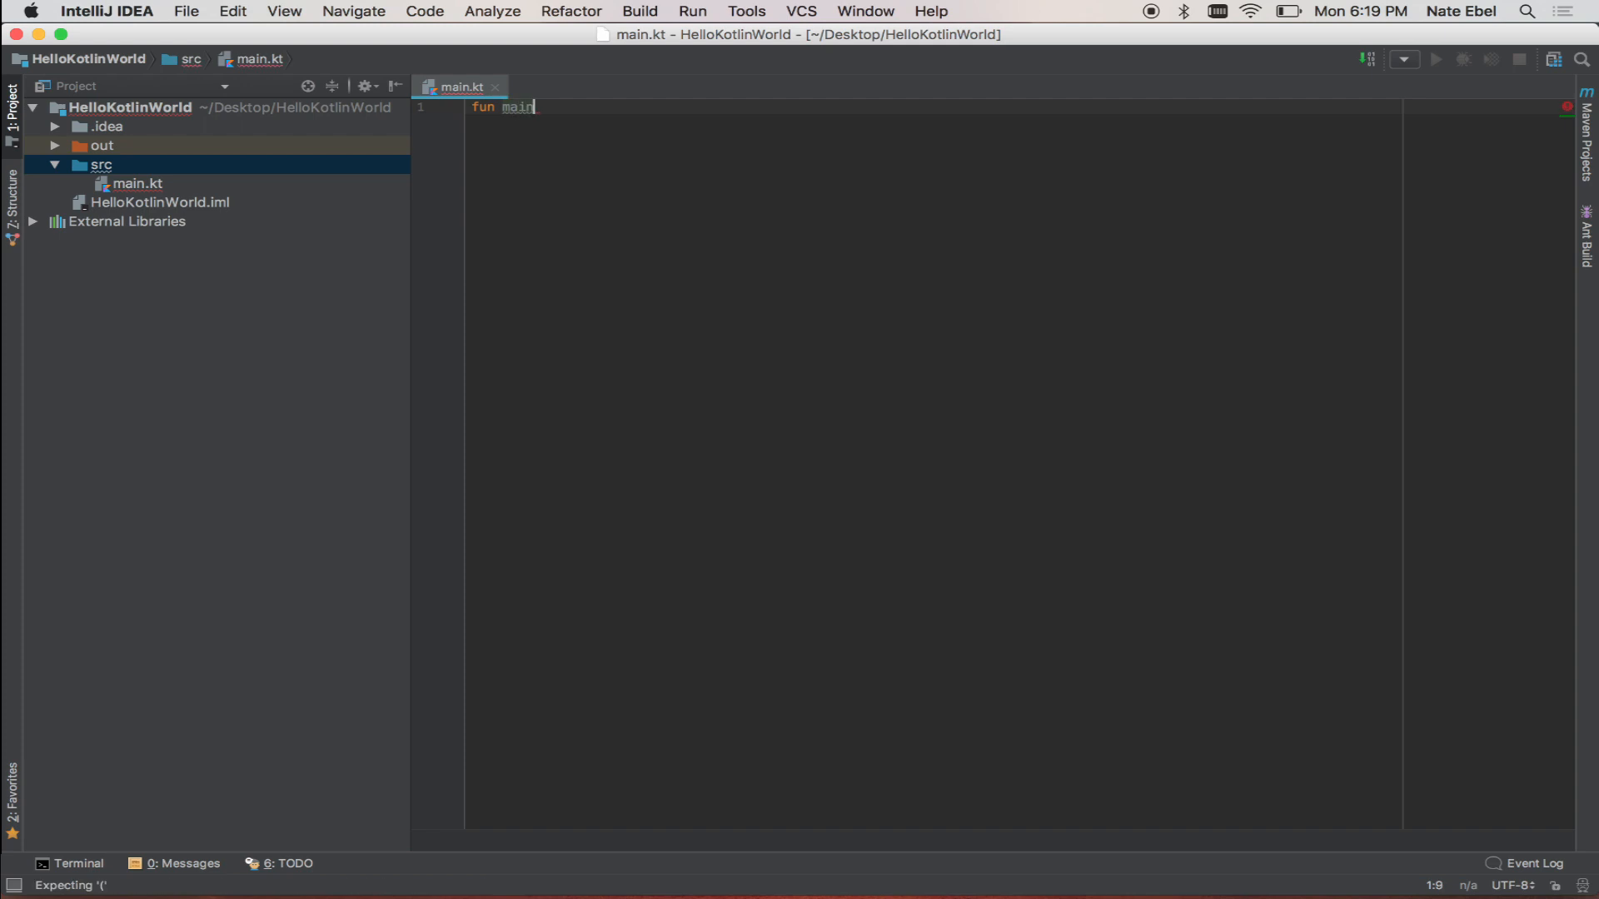
{"action": "type", "text": "()"}
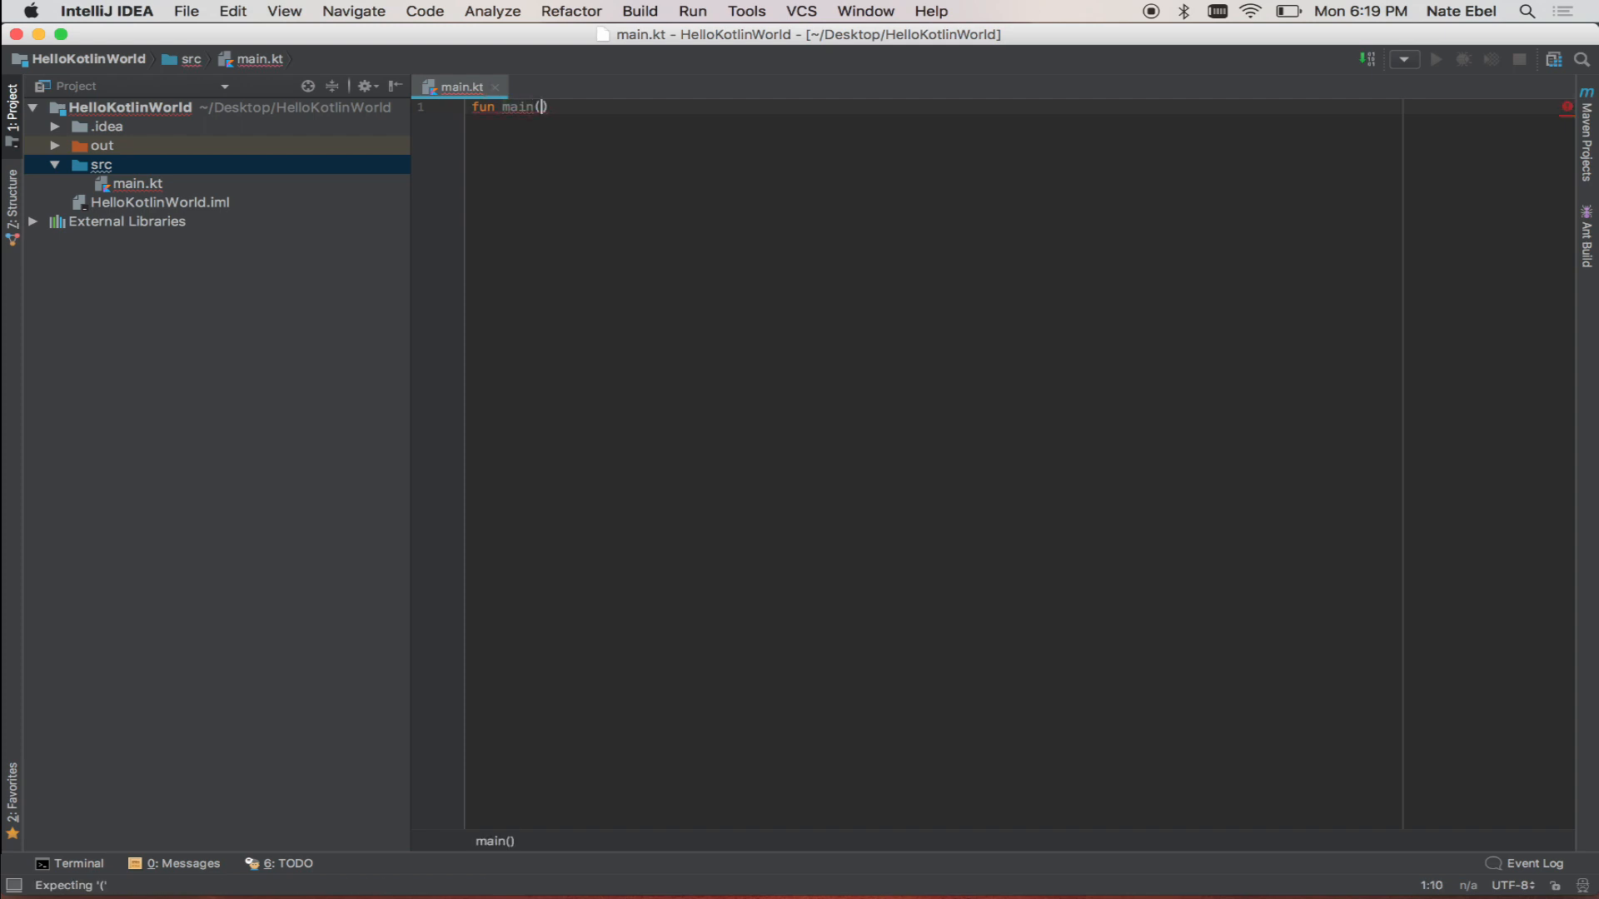
{"action": "type", "text": "args:Array<String>"}
{"action": "type", "text": "println(\"hello kotlin\")"}
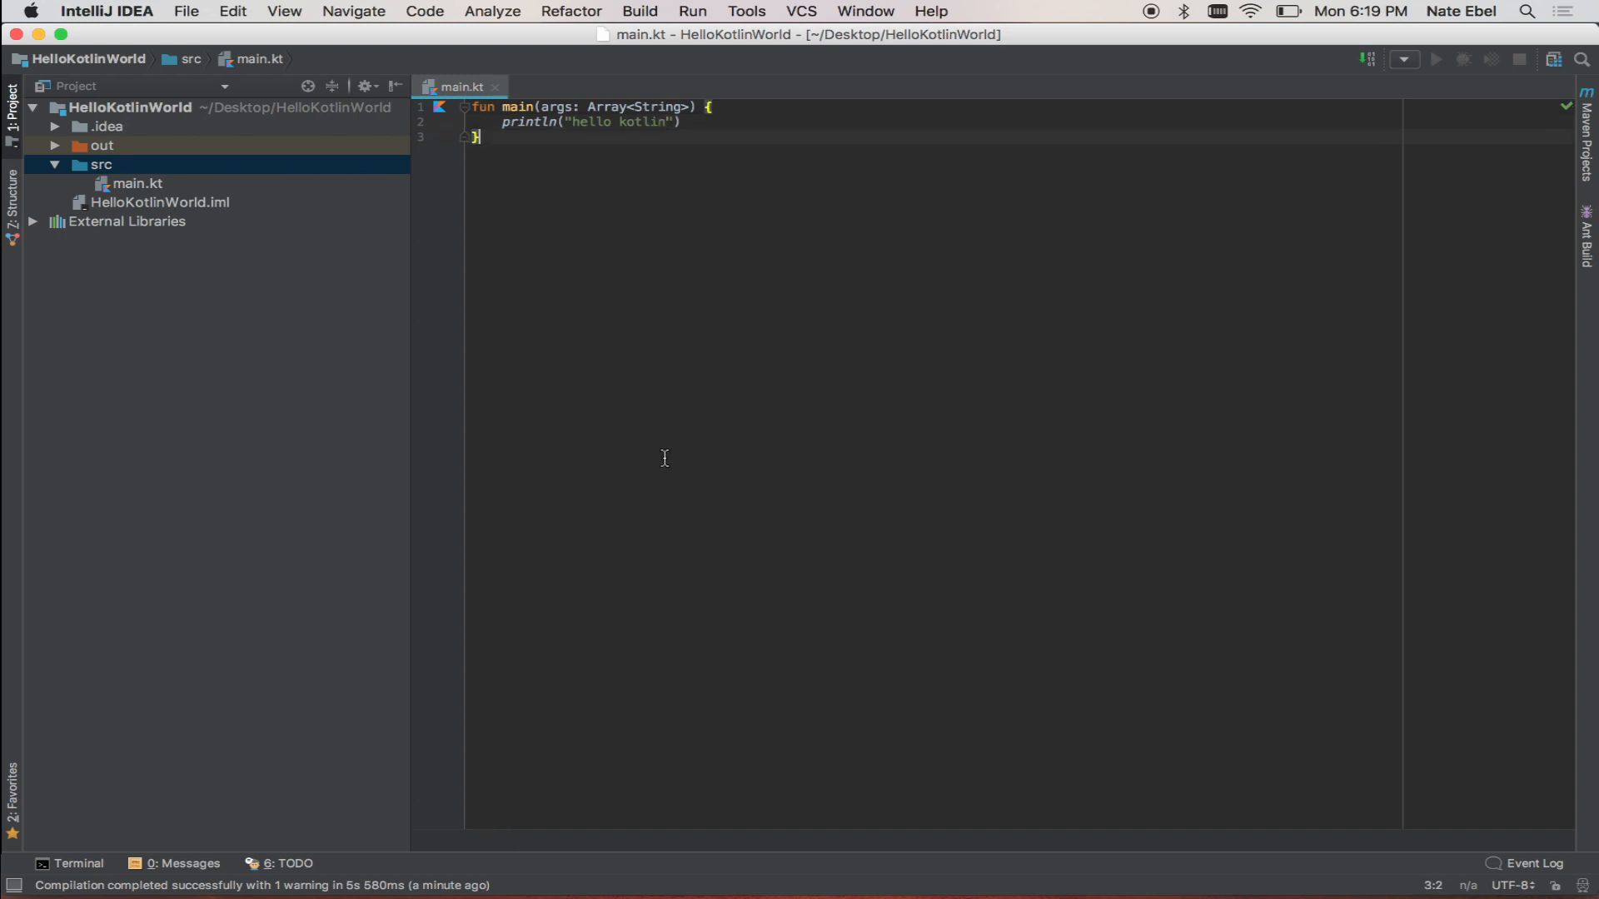
{"action": "mouse_move", "coordinate": [440, 117]}
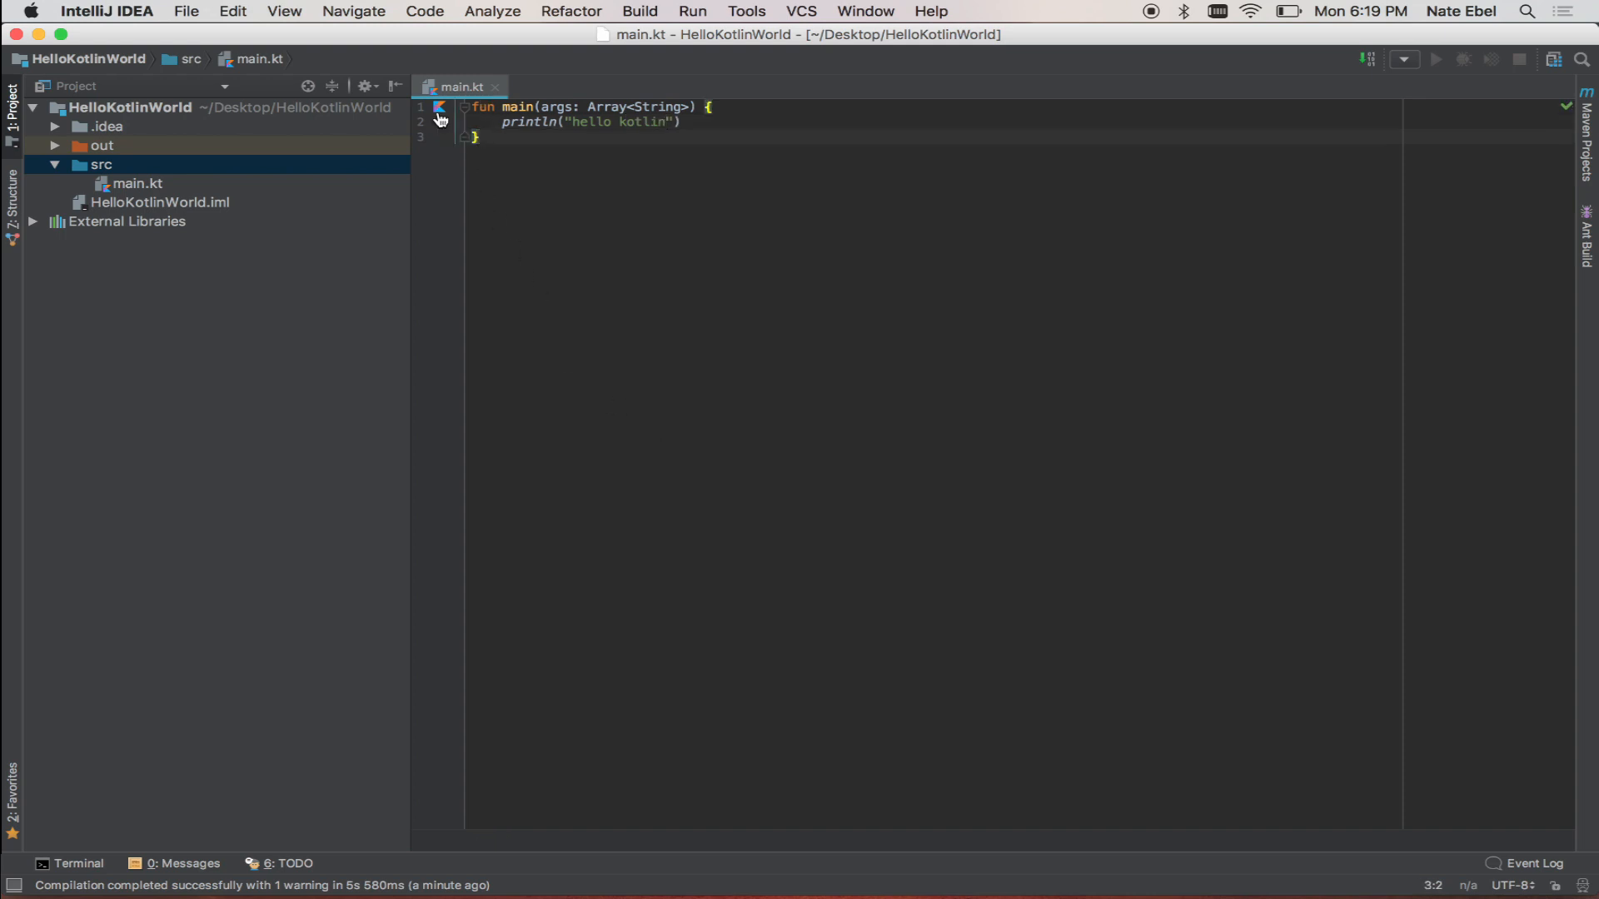
Step: Run MainKt from the gutter, see "hello kotlin" printed, then hide the Run panel
{"action": "left_click", "coordinate": [439, 107]}
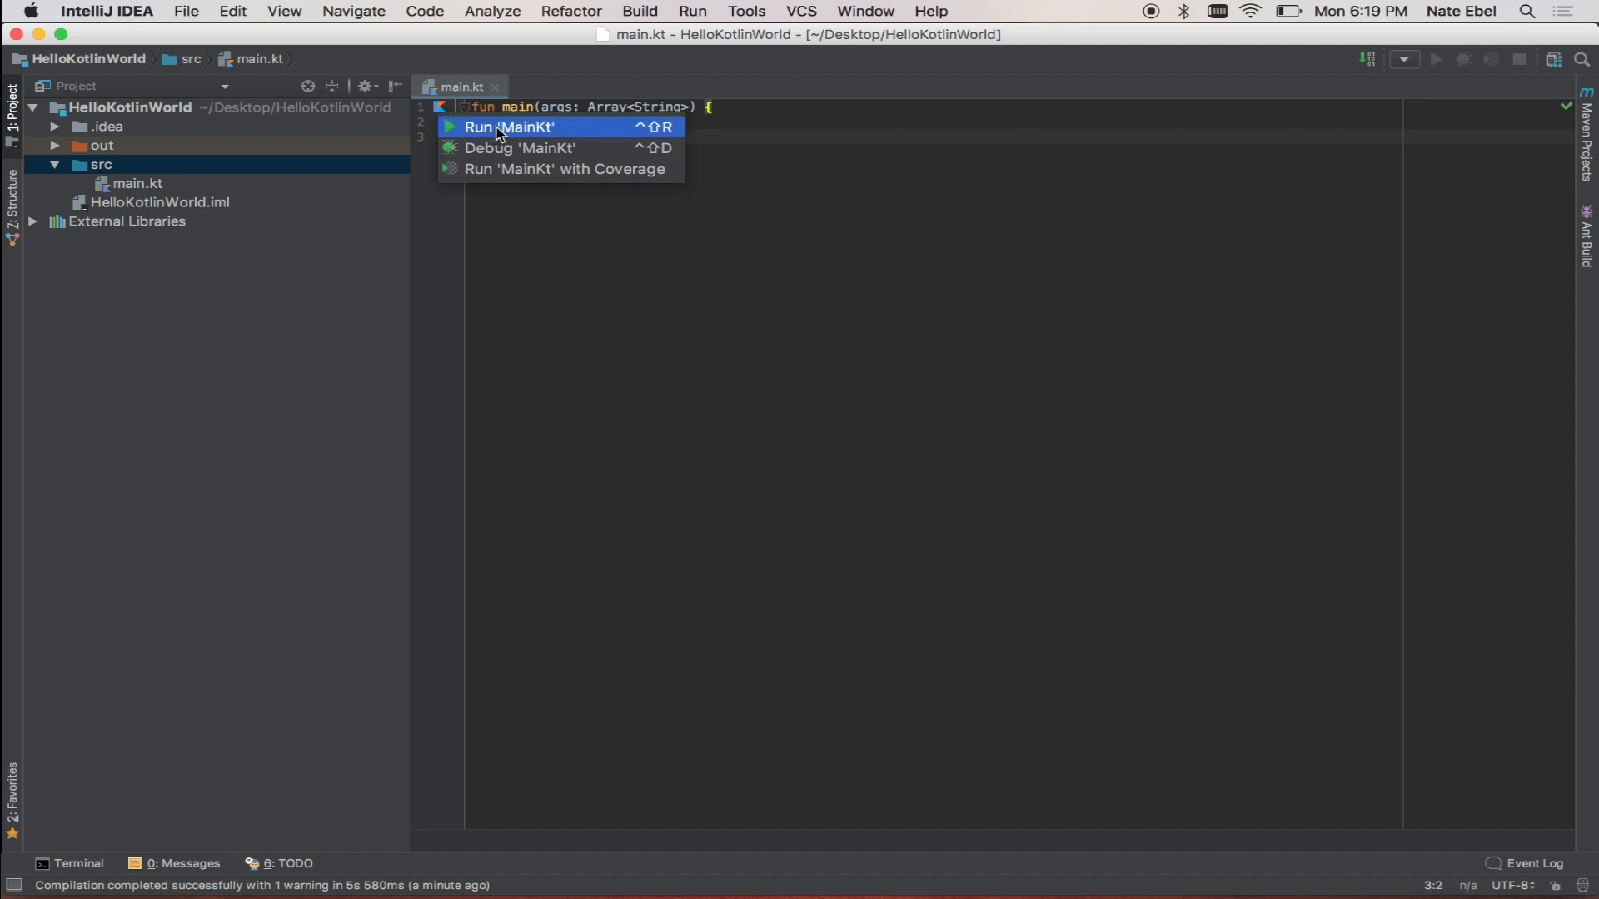
{"action": "left_click", "coordinate": [506, 127]}
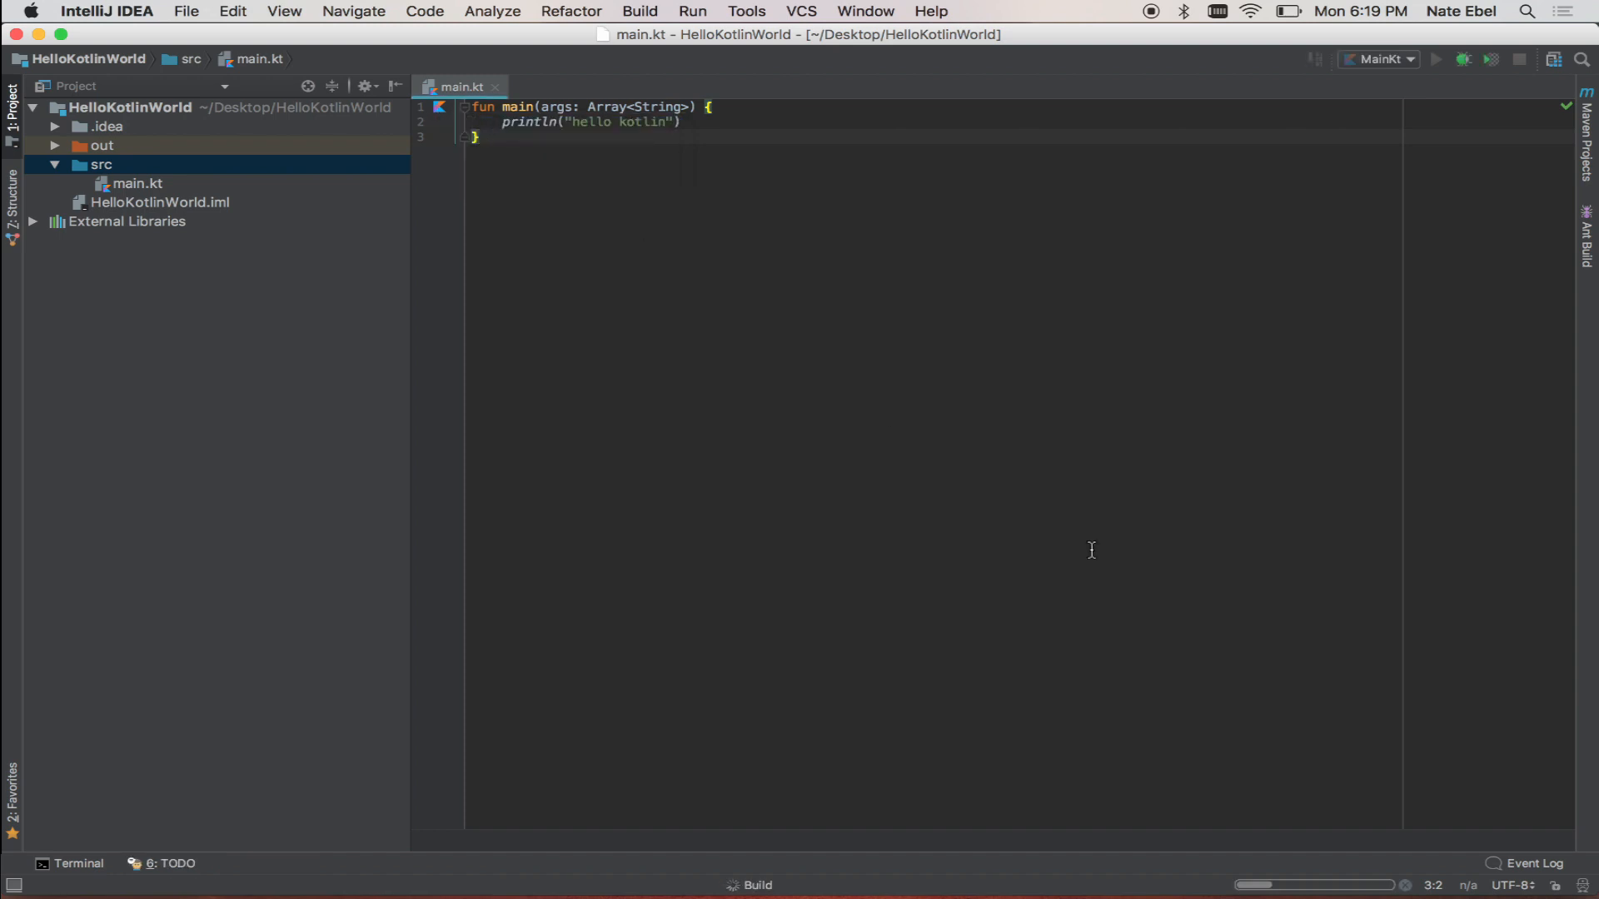
{"action": "left_click", "coordinate": [1434, 58]}
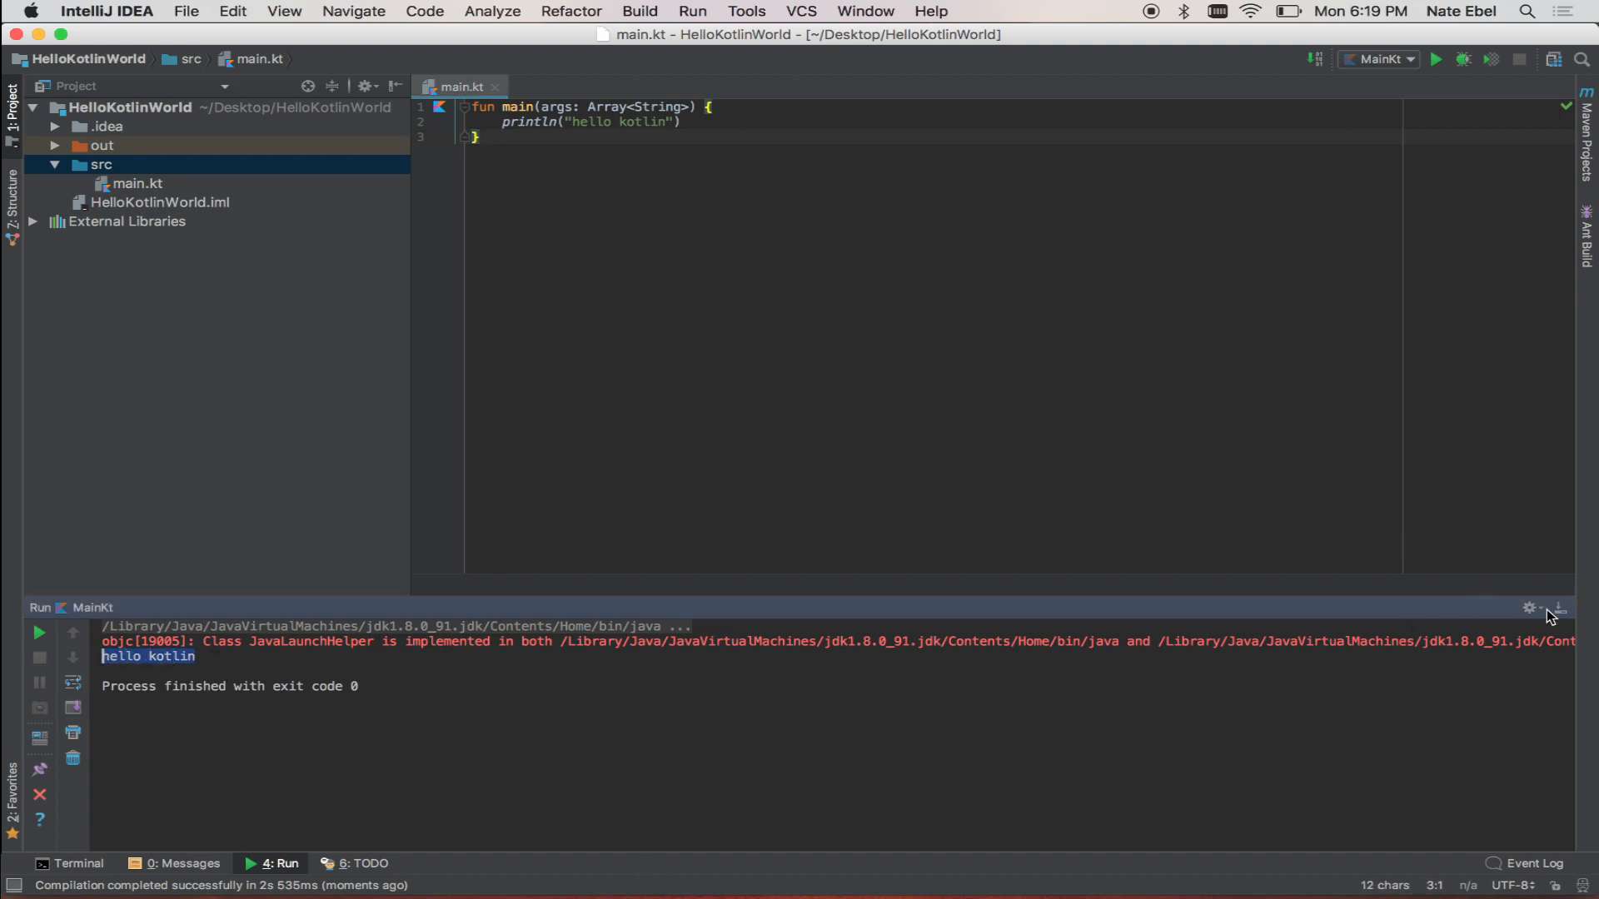
{"action": "left_click", "coordinate": [1559, 607]}
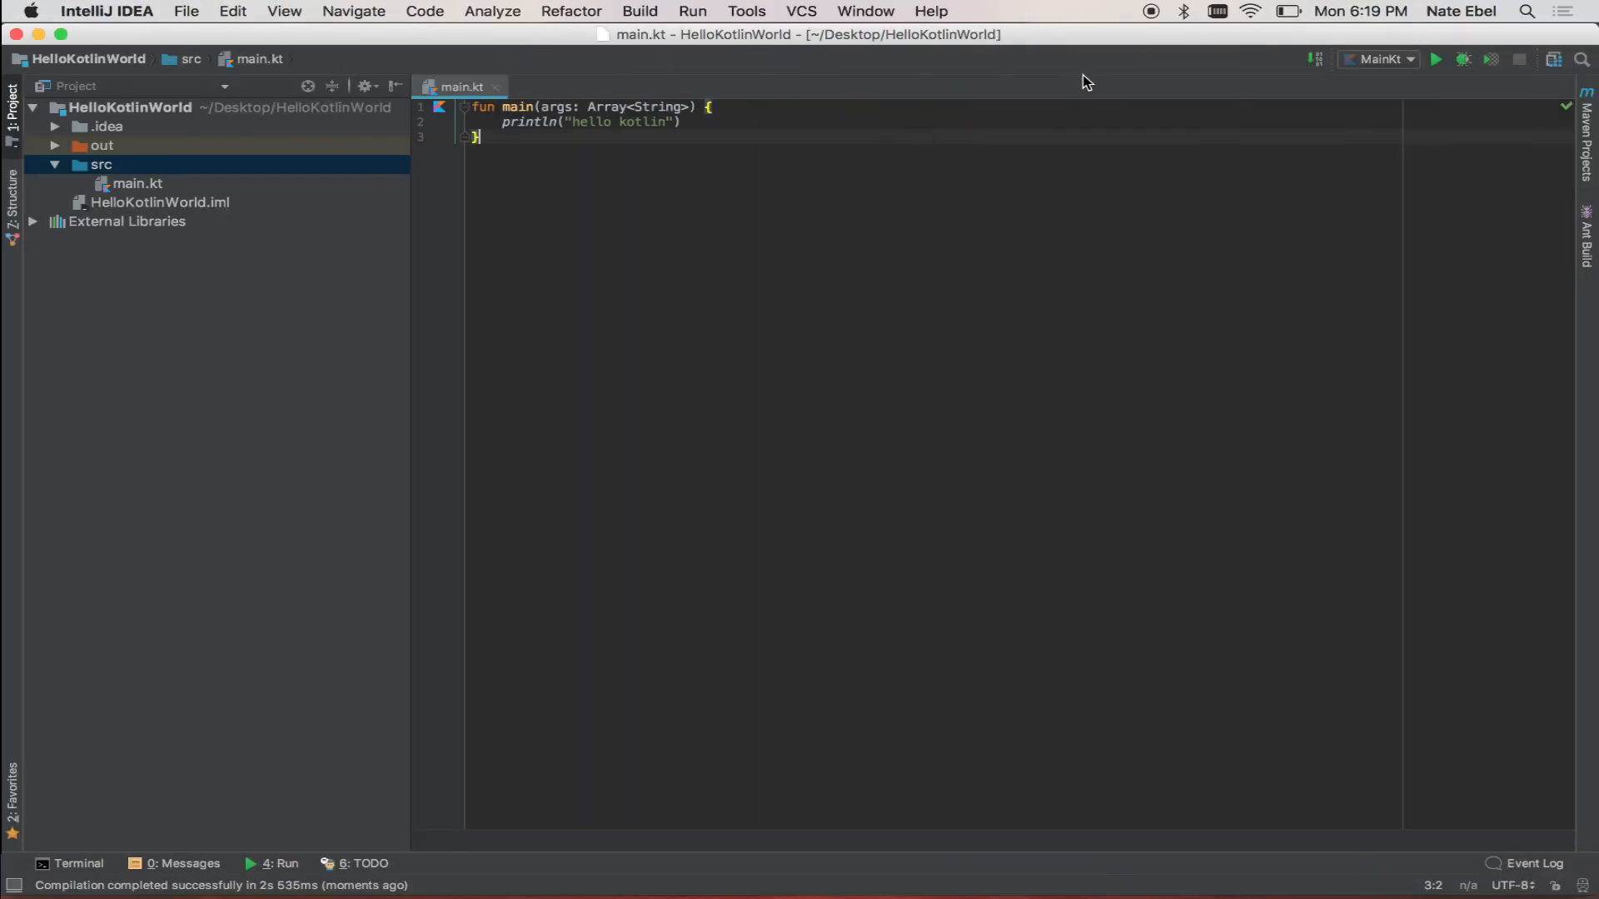
Step: Add a new JAR artifact from modules with dependencies in Project Structure > Artifacts
{"action": "left_click", "coordinate": [1551, 58]}
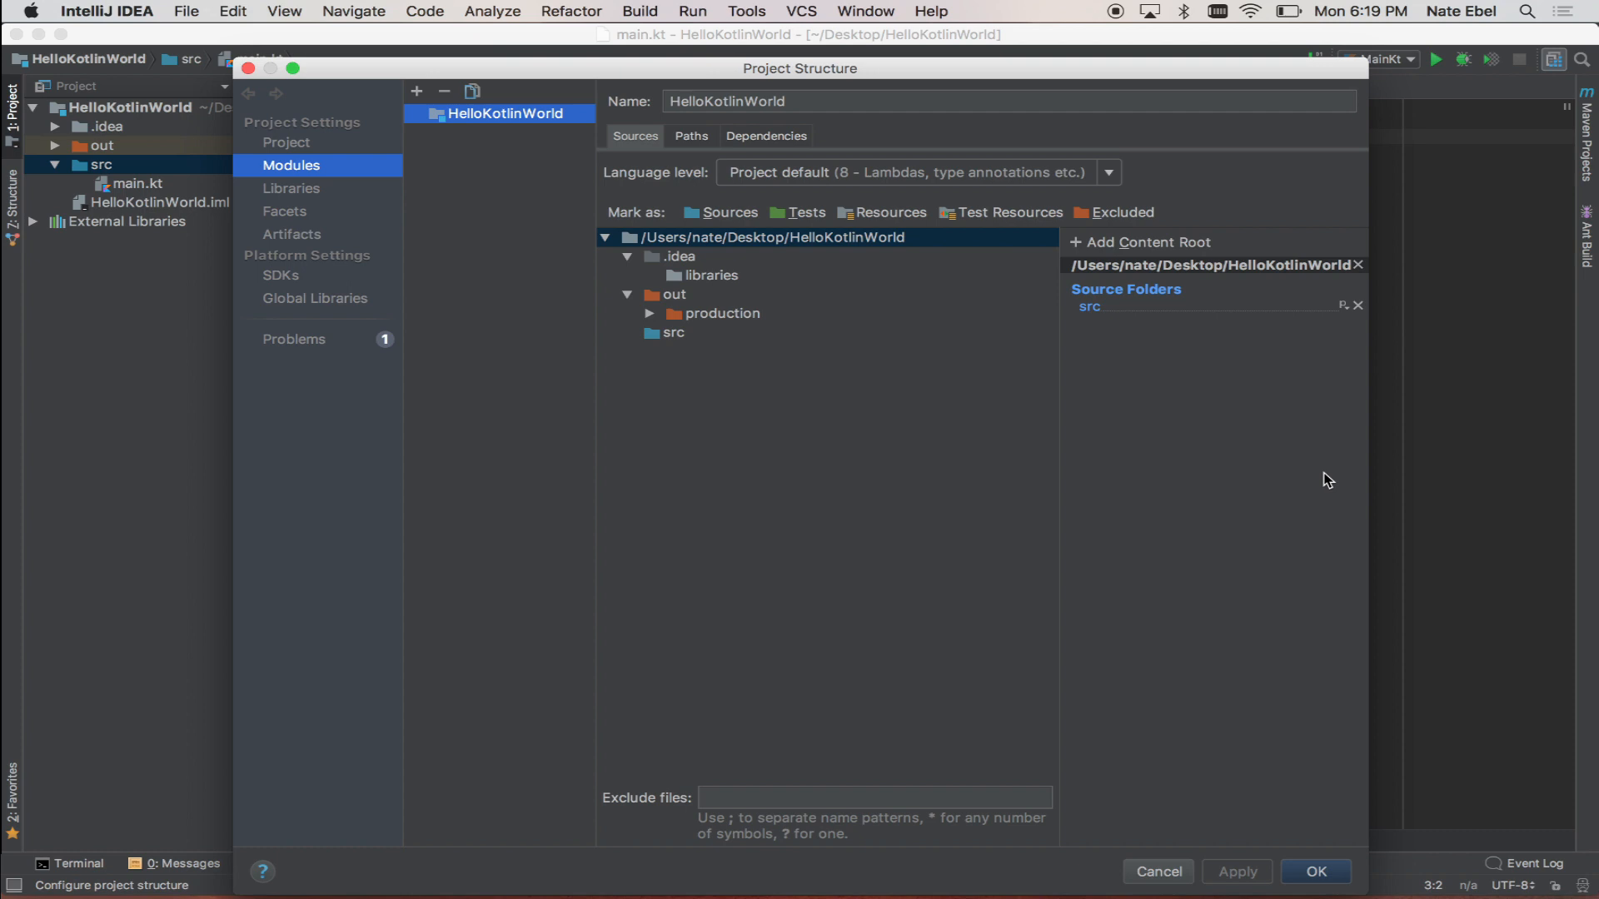
{"action": "left_click", "coordinate": [291, 233]}
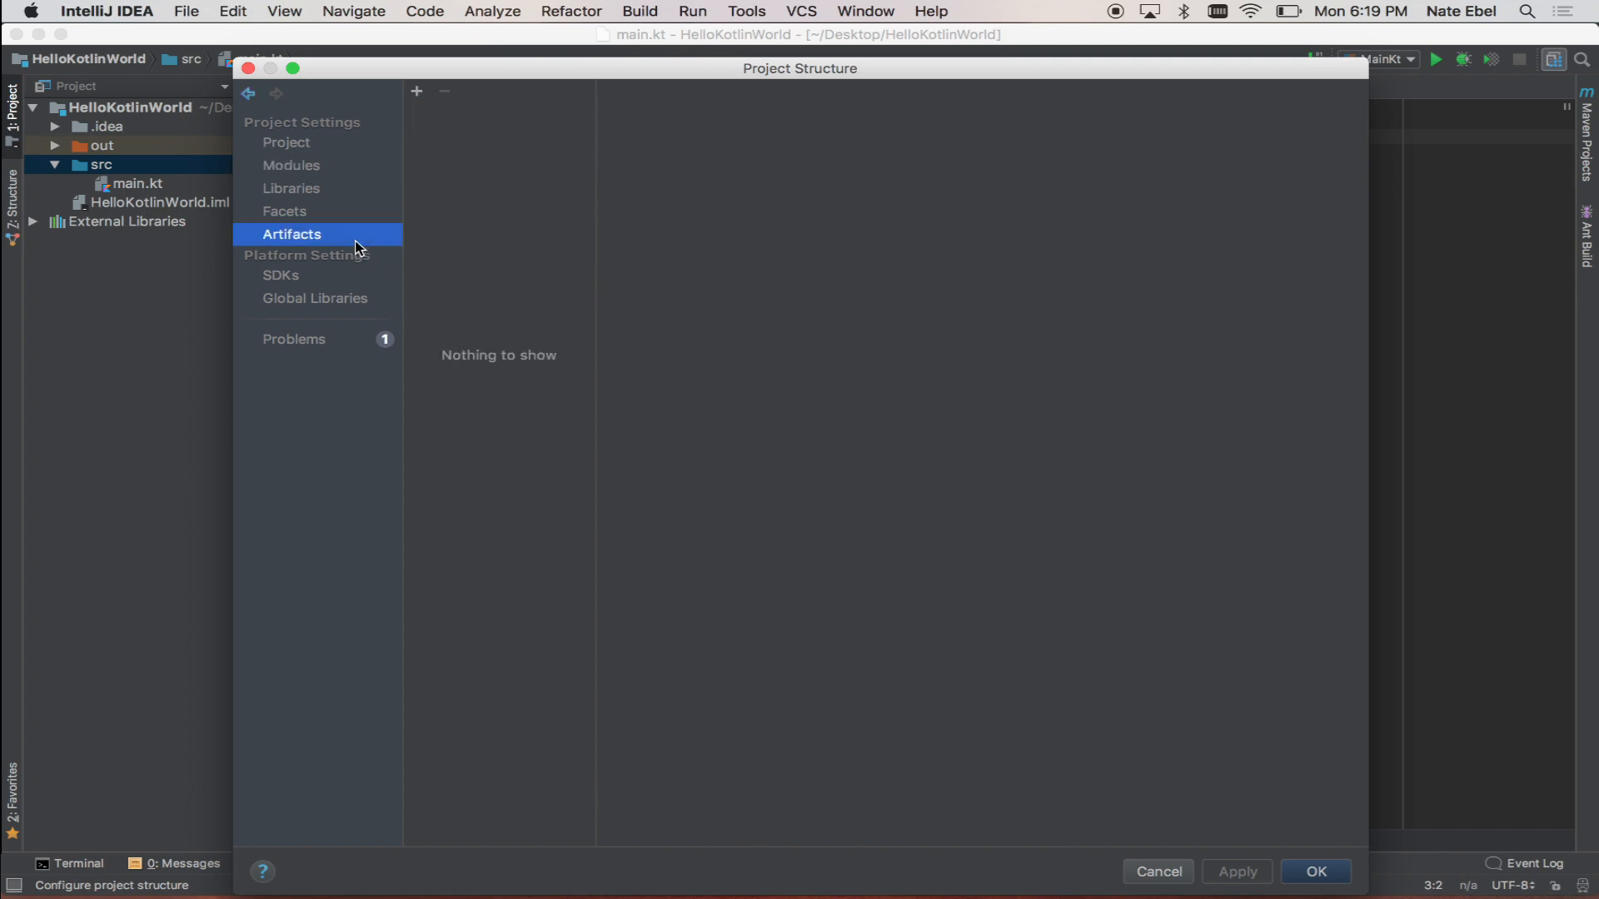
{"action": "left_click", "coordinate": [415, 92]}
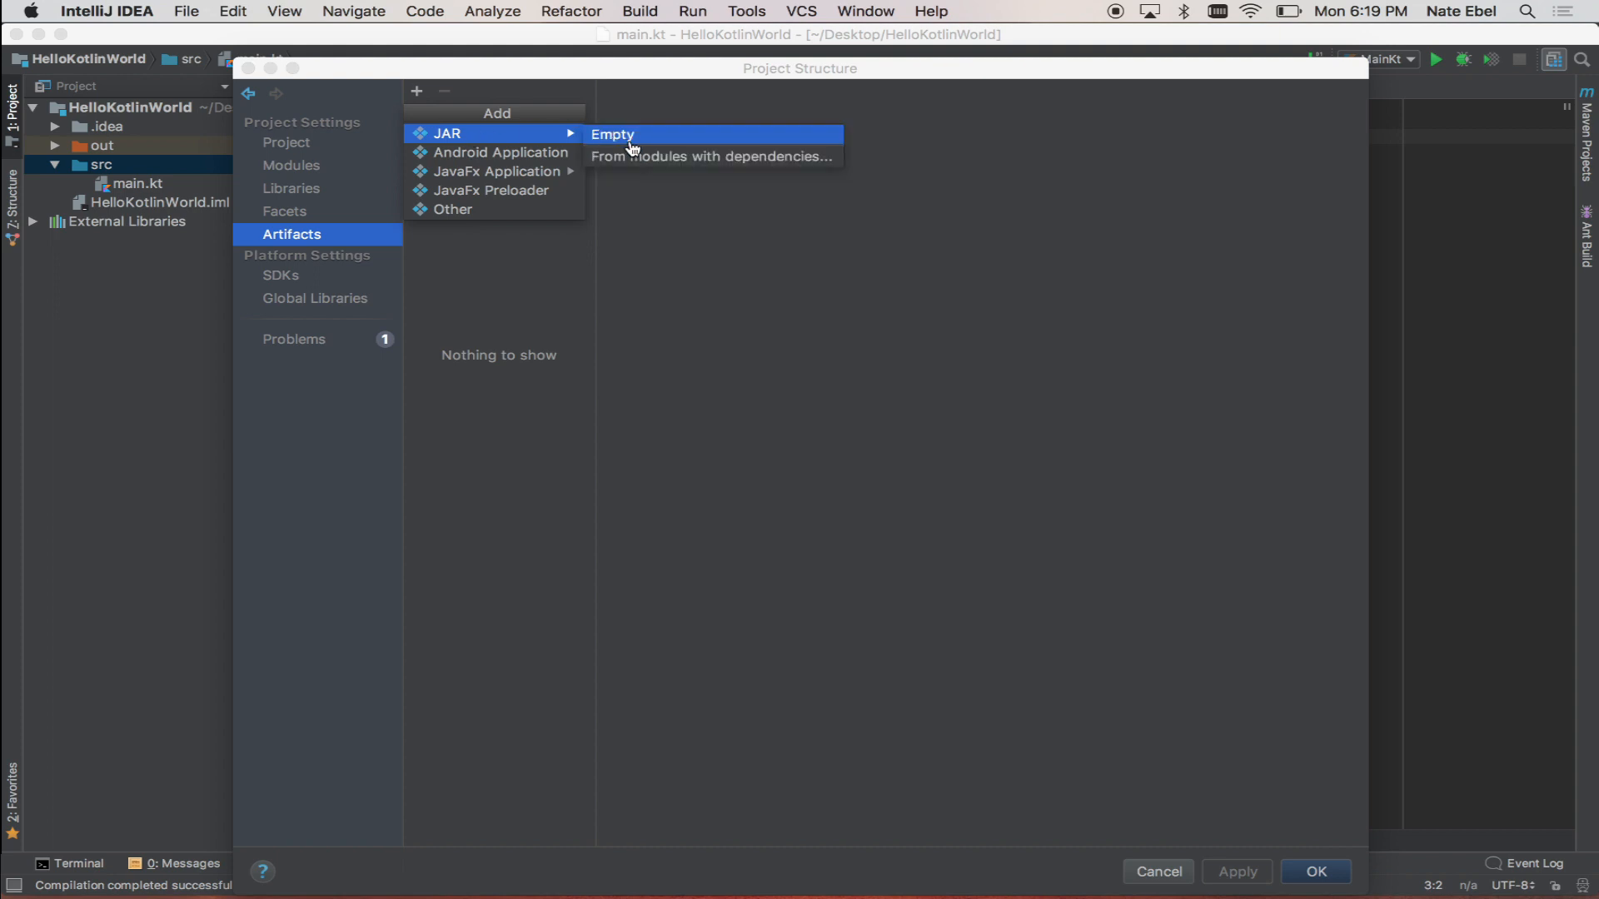
{"action": "left_click", "coordinate": [711, 157]}
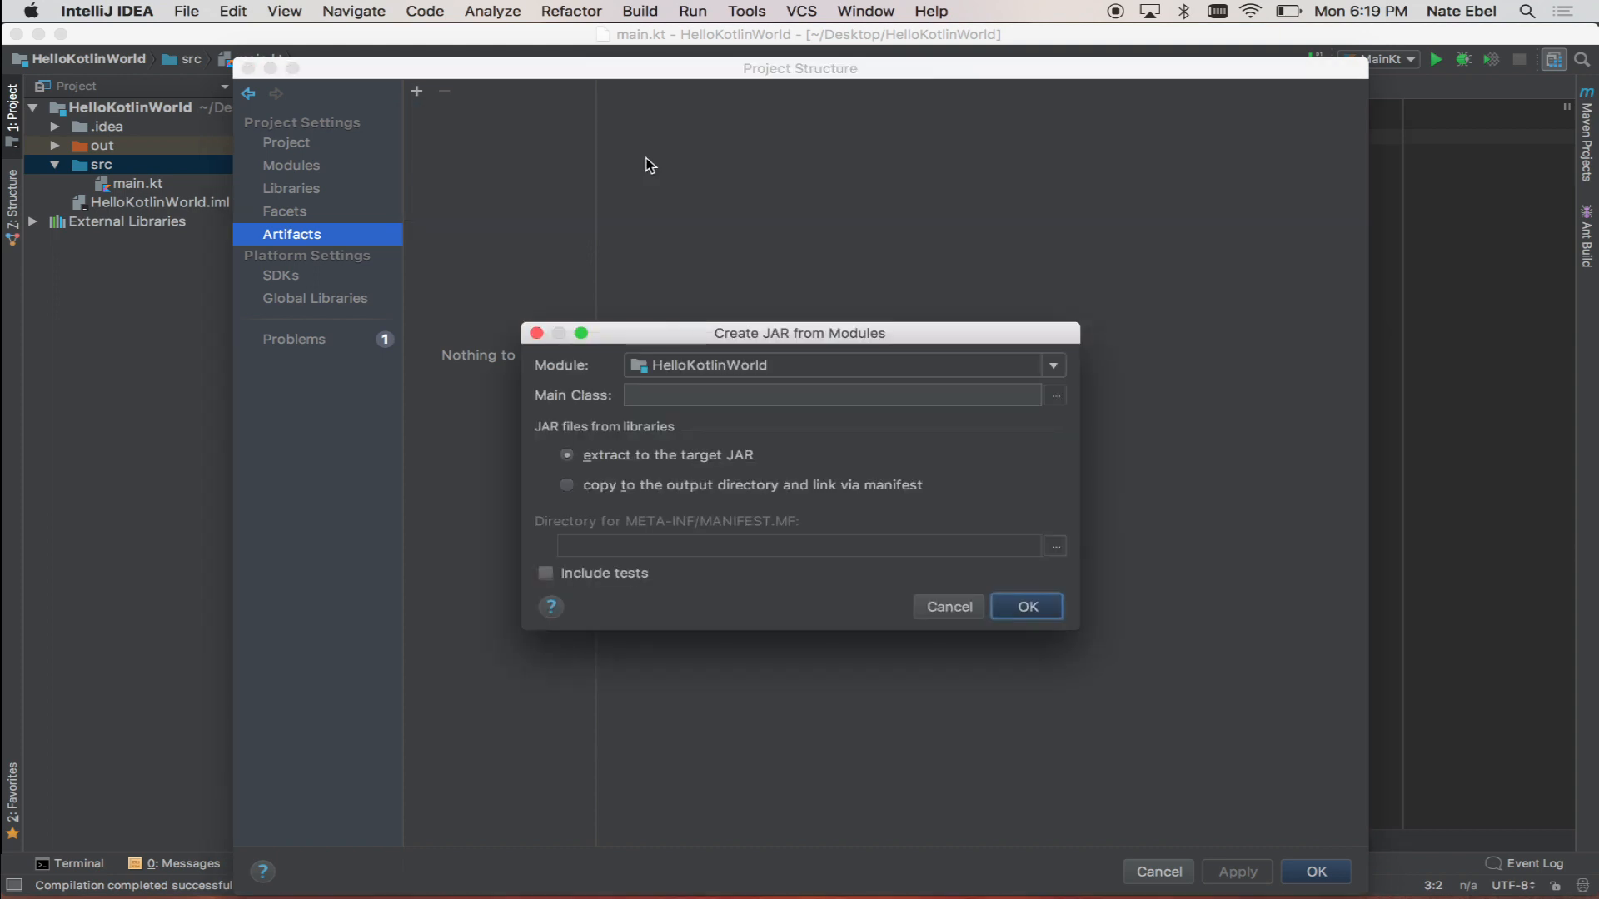
Step: Choose MainKt as the JAR's main class
{"action": "left_click", "coordinate": [1056, 395]}
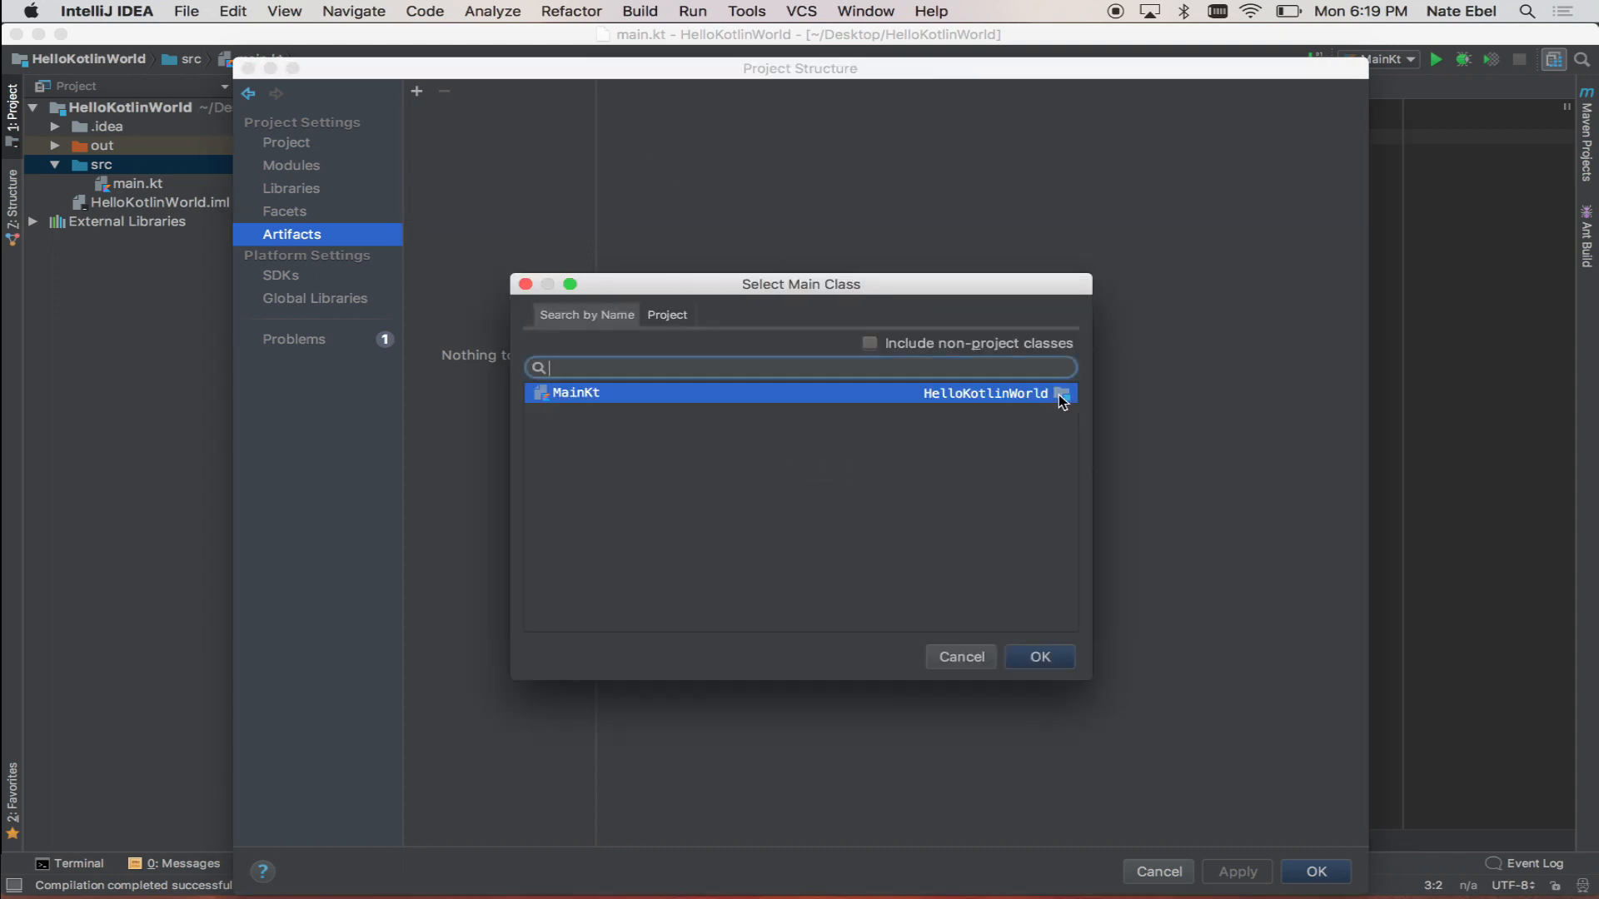
{"action": "mouse_move", "coordinate": [976, 398]}
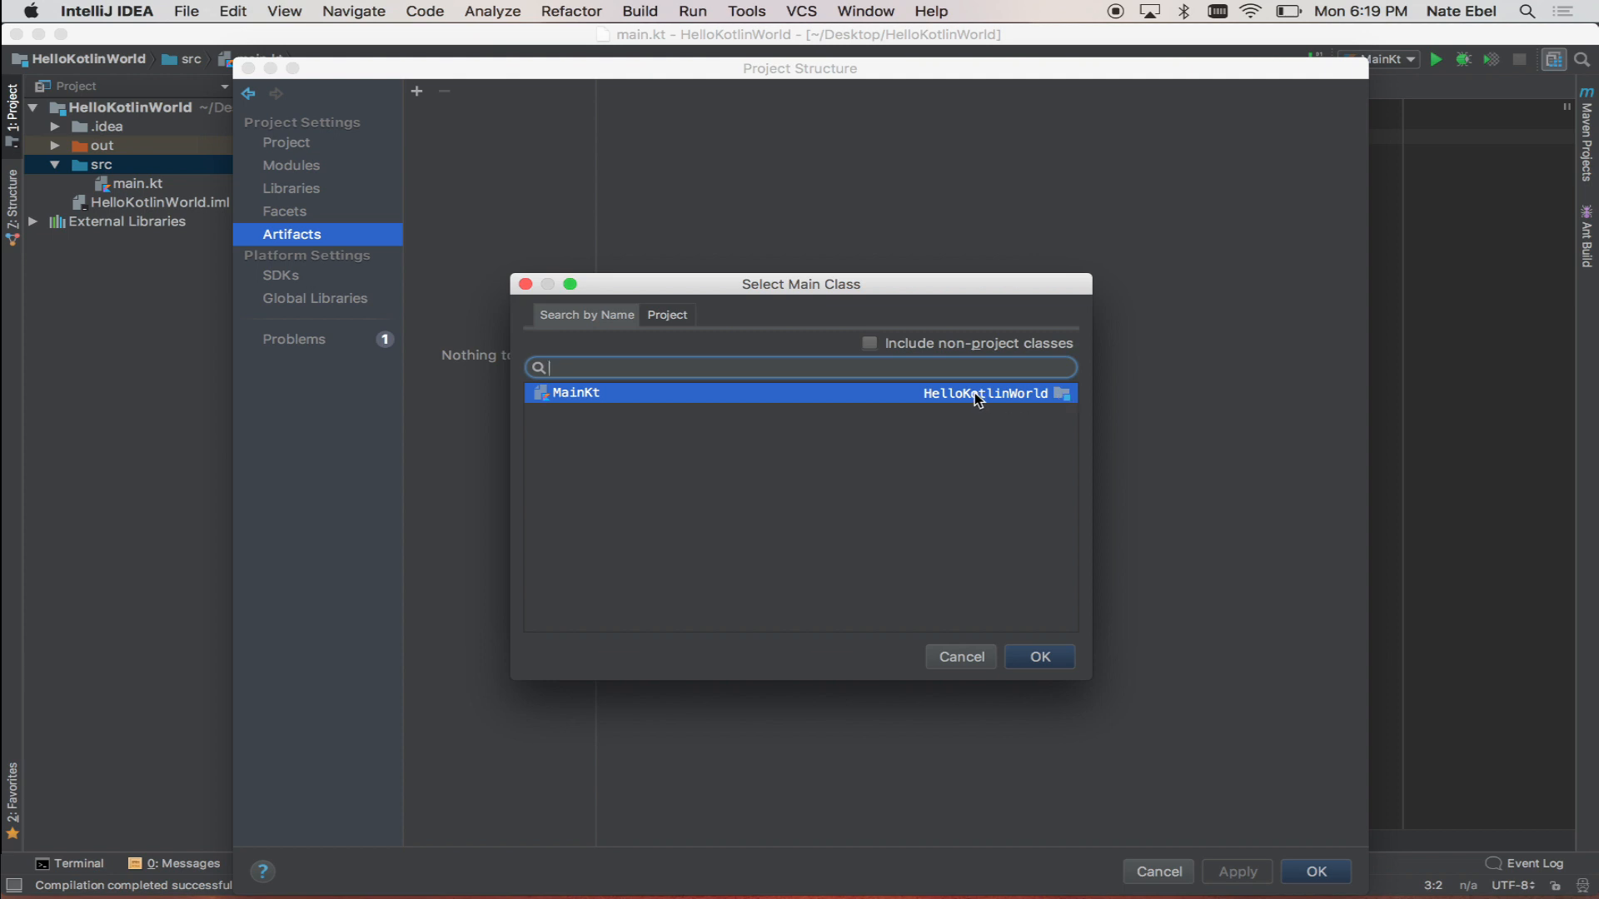
{"action": "left_click", "coordinate": [1037, 656]}
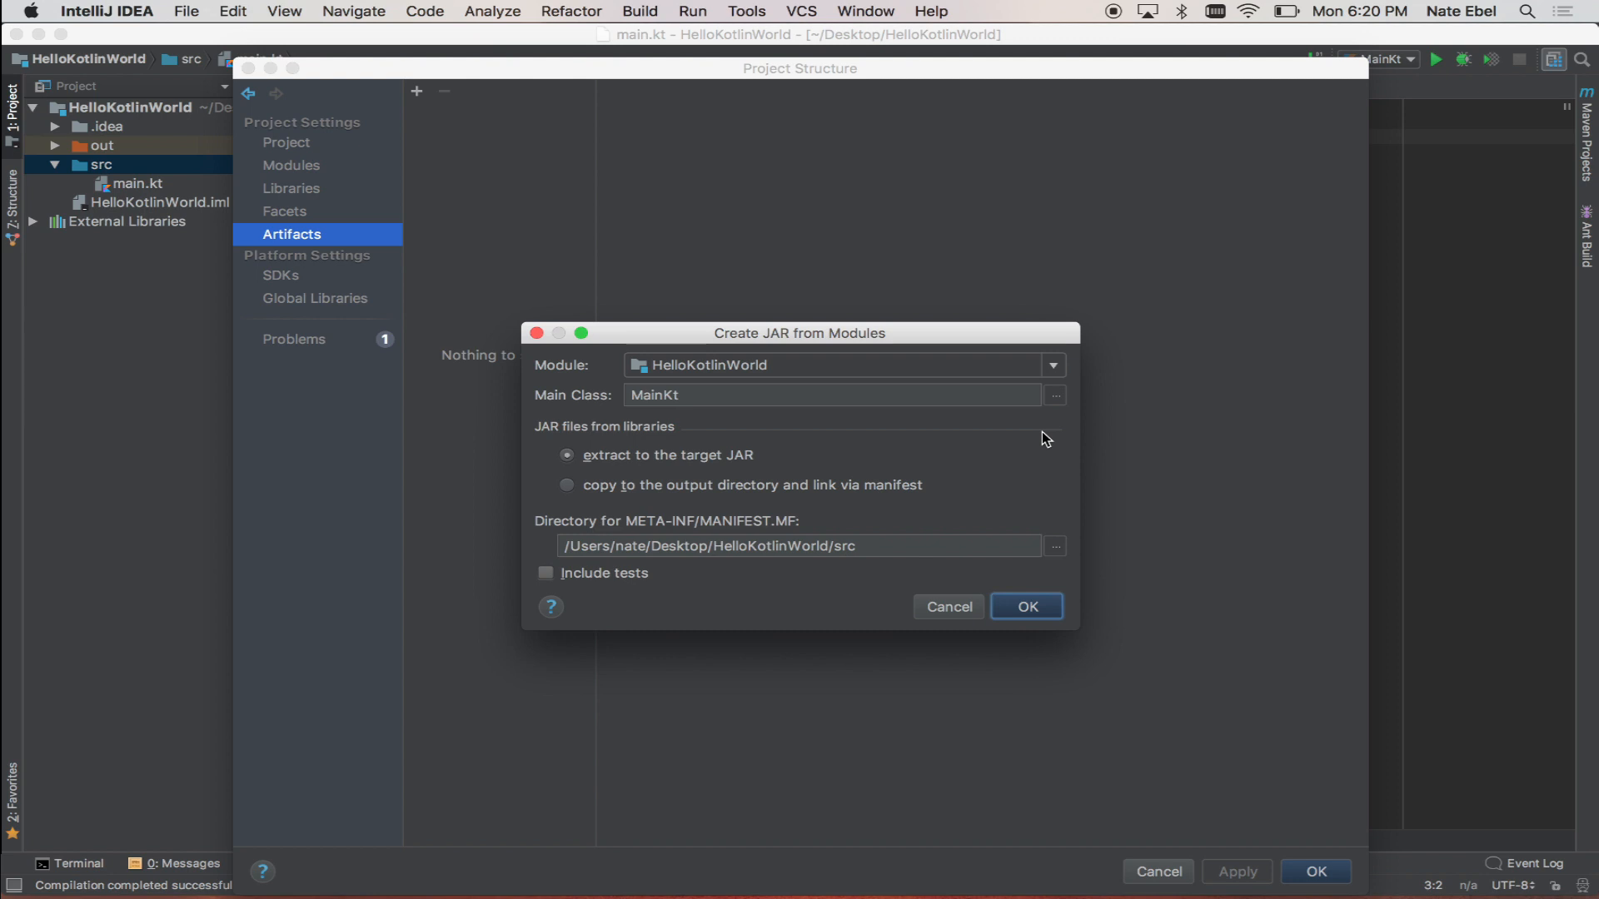
Step: Confirm the JAR settings and save the HelloKotlinWorld:jar artifact
{"action": "left_click", "coordinate": [1024, 606]}
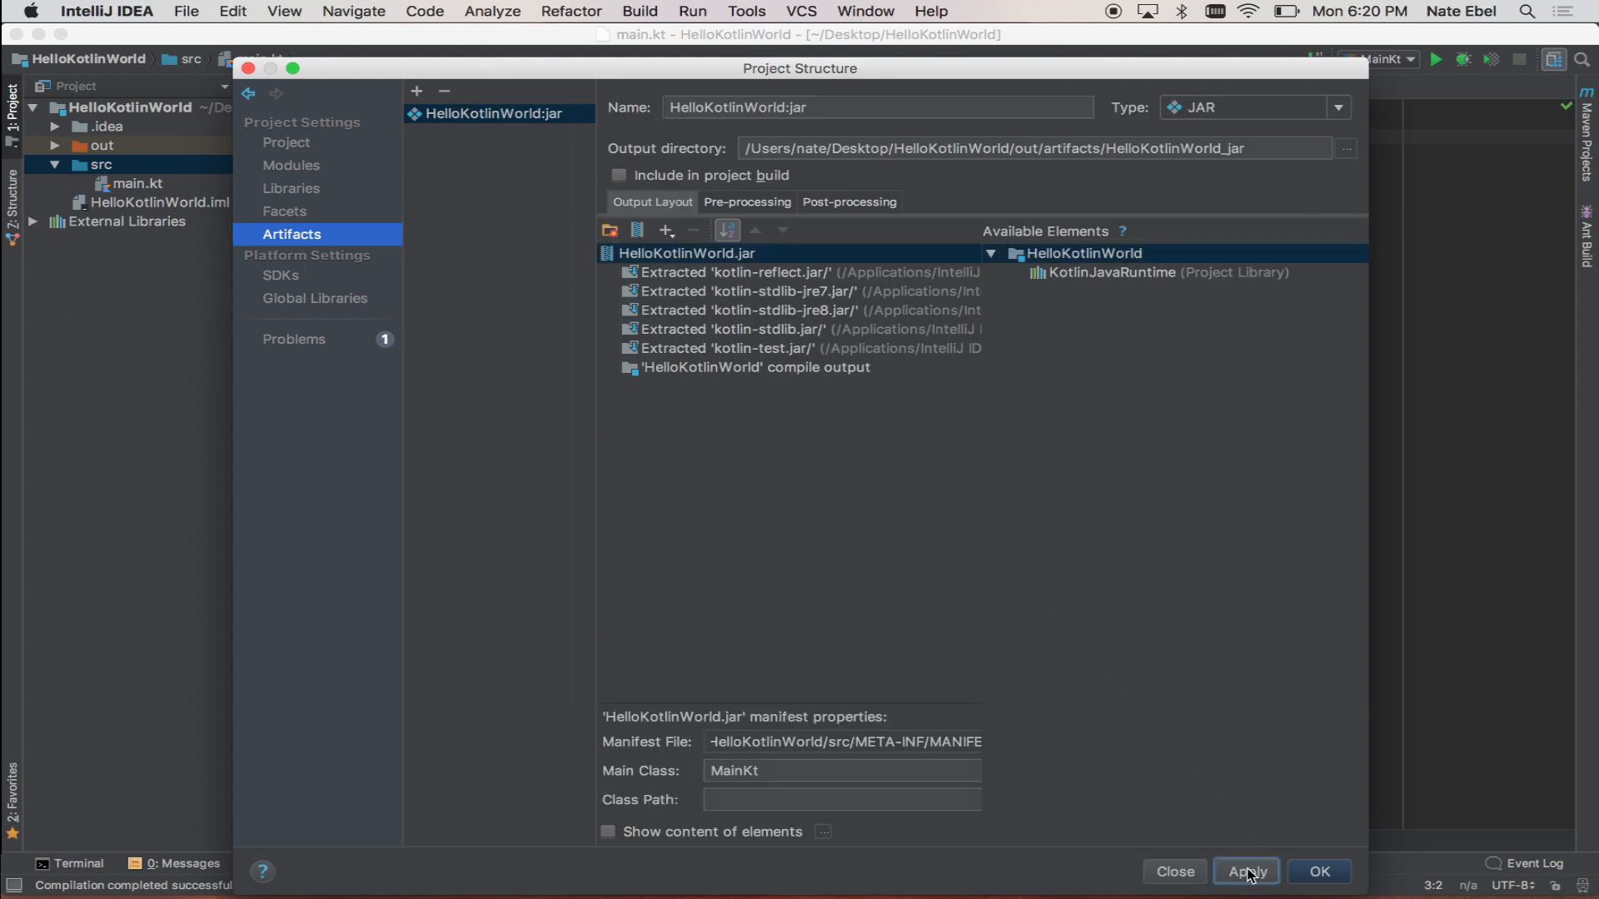
{"action": "left_click", "coordinate": [1317, 871]}
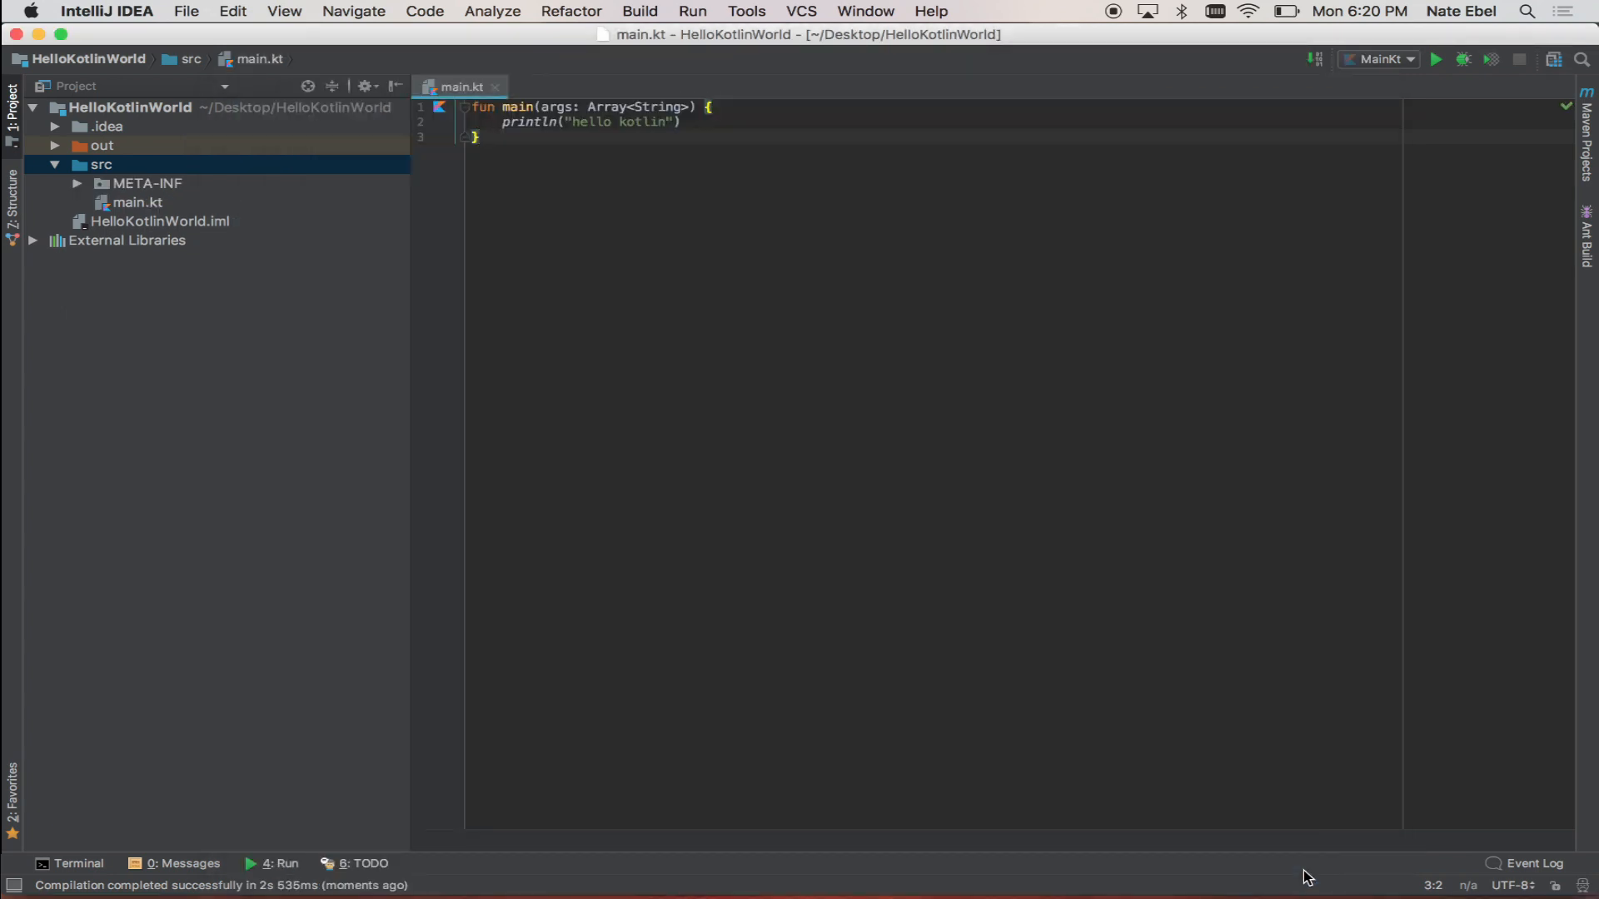
{"action": "mouse_move", "coordinate": [835, 556]}
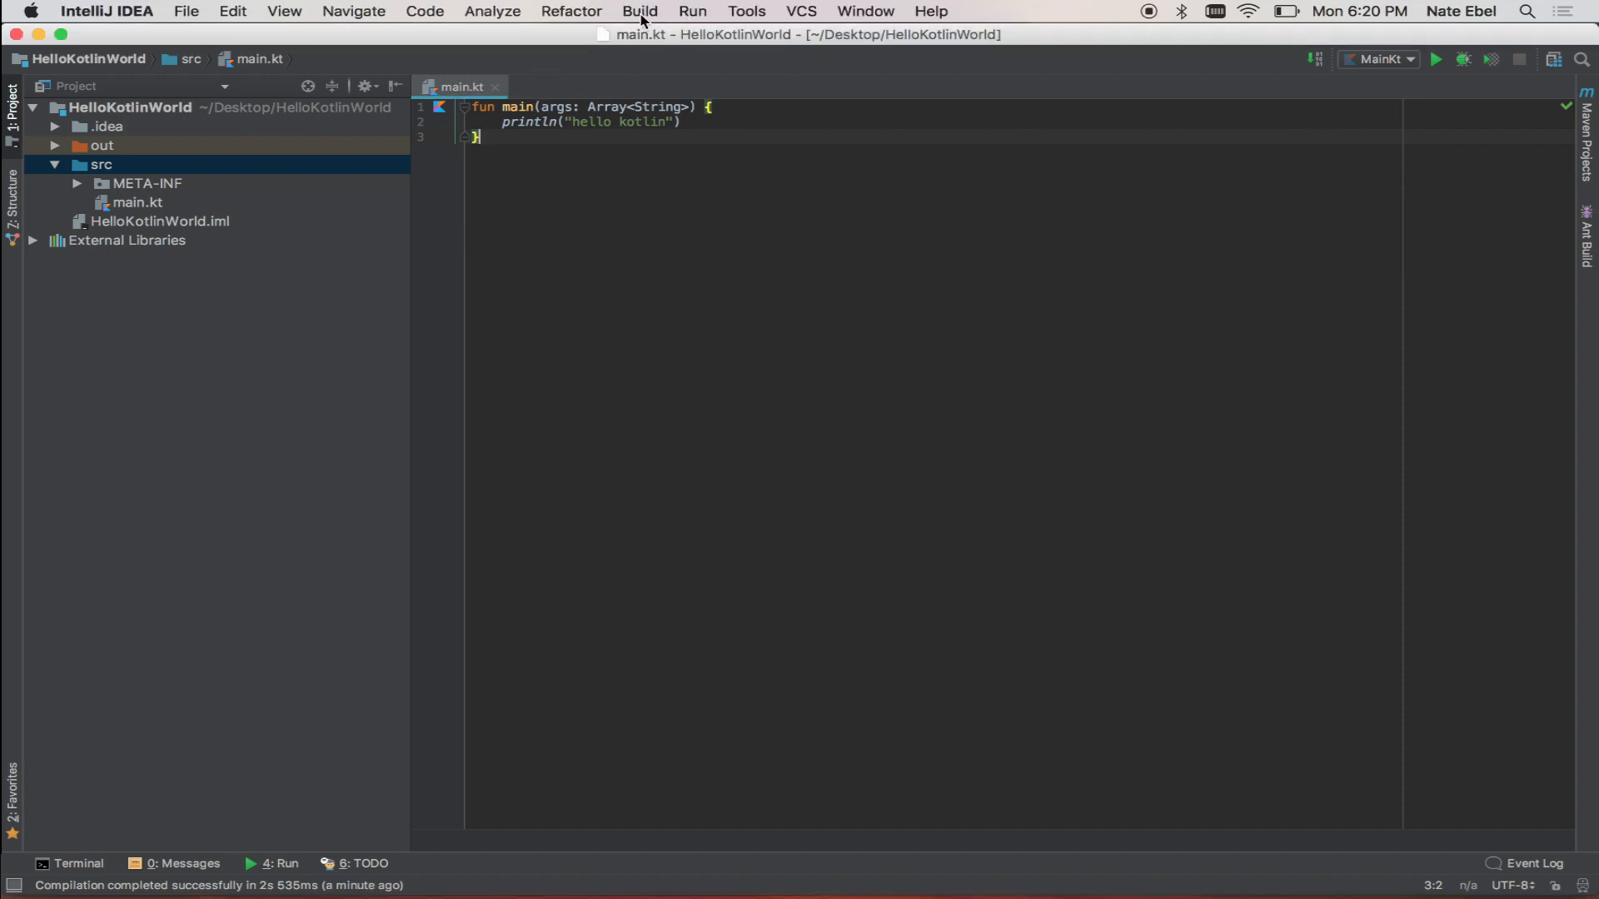
Step: Build the HelloKotlinWorld:jar artifact via Build > Build Artifacts
{"action": "left_click", "coordinate": [640, 12]}
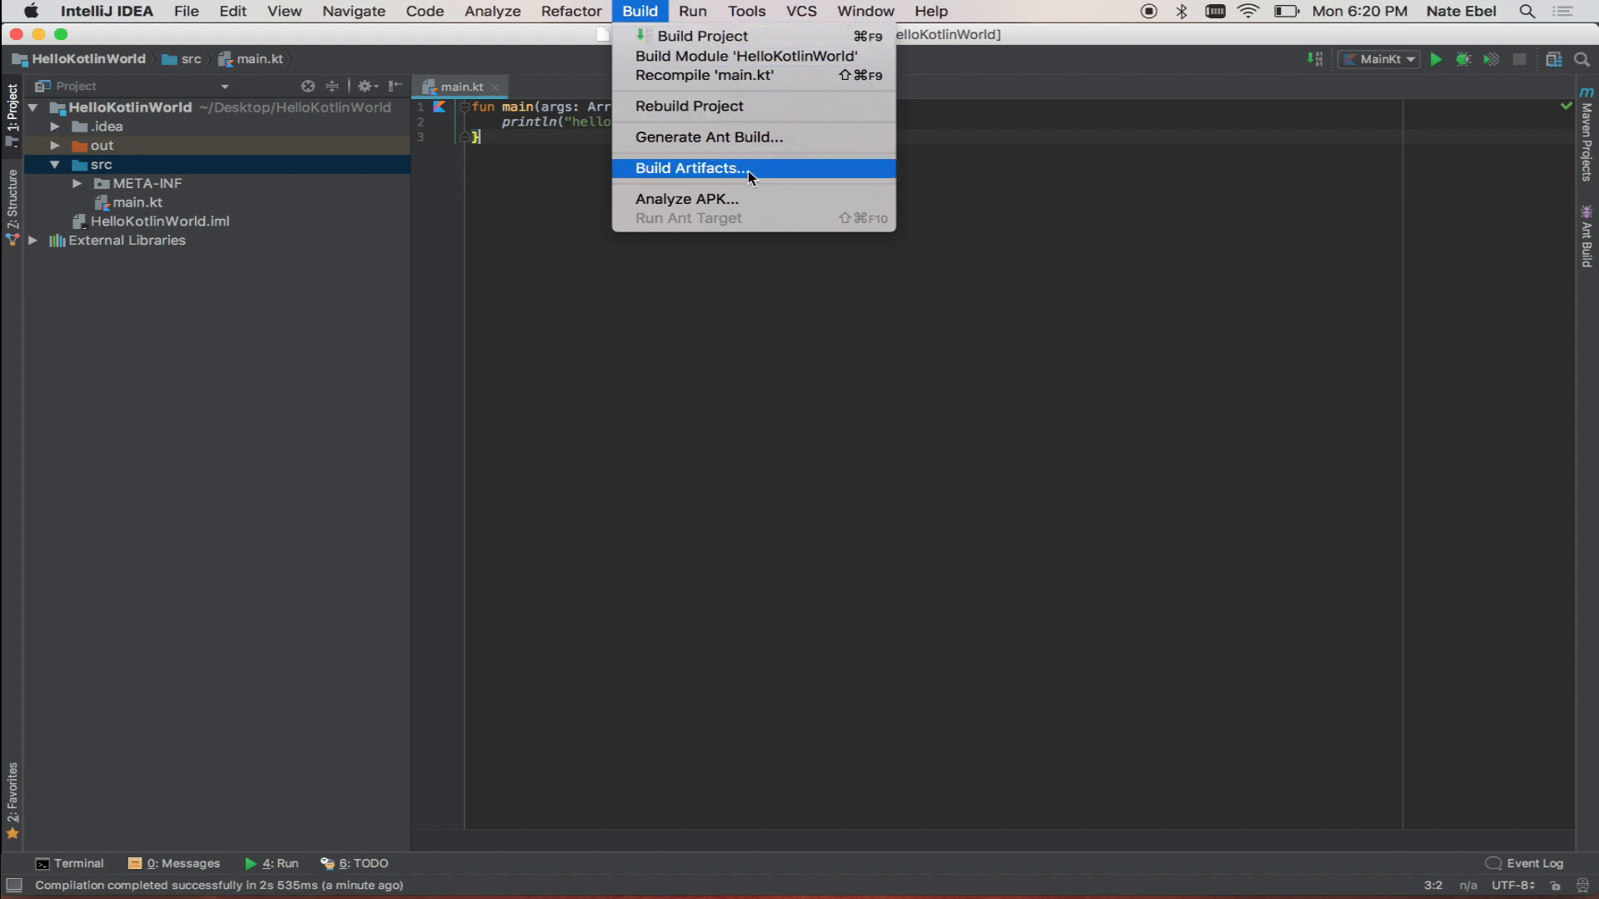
{"action": "left_click", "coordinate": [689, 169]}
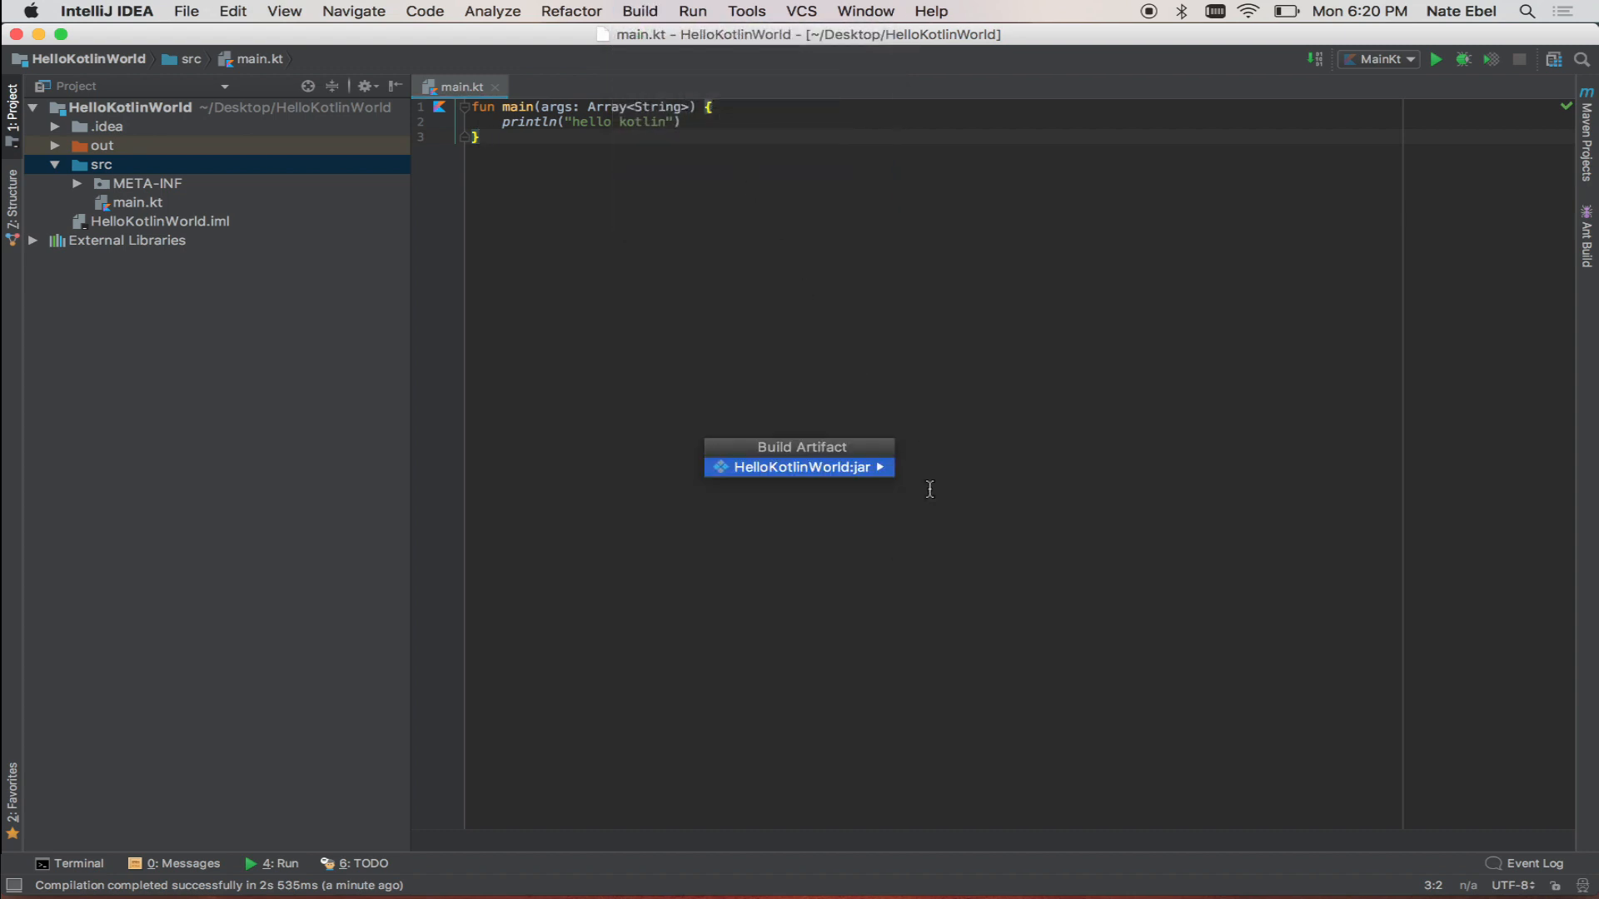
{"action": "left_click", "coordinate": [798, 467]}
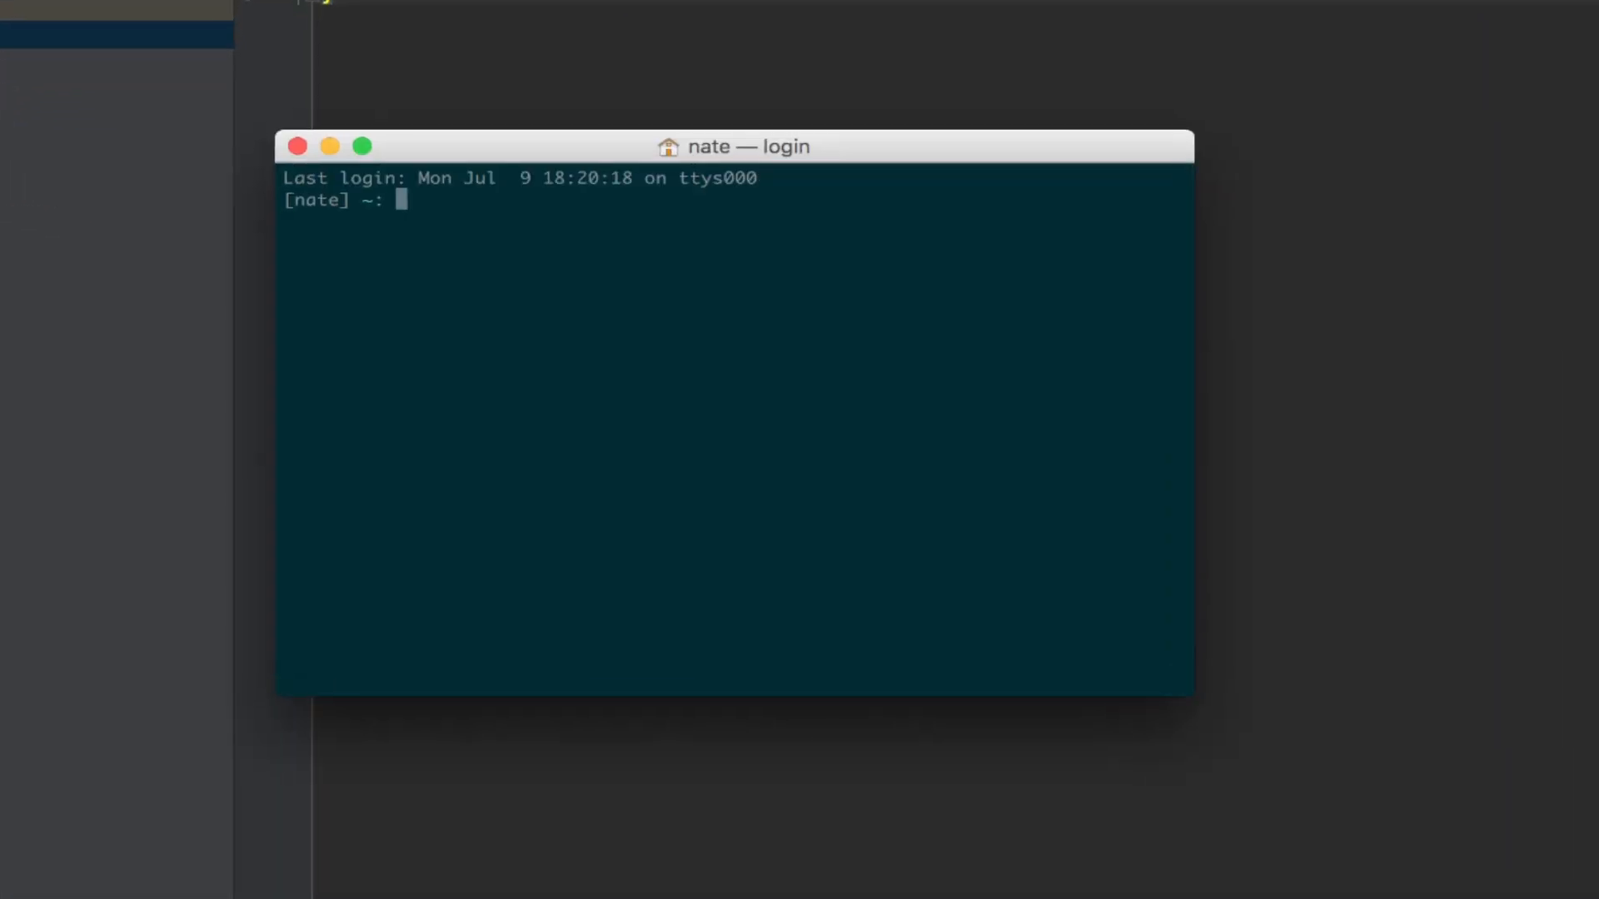
Step: Run java -jar Desktop/HelloKotlinWorld/out/artifacts/HelloKotlinWorld_jar/HelloKotlinWorld.jar, printing hello kotlin
{"action": "type", "text": "jar"}
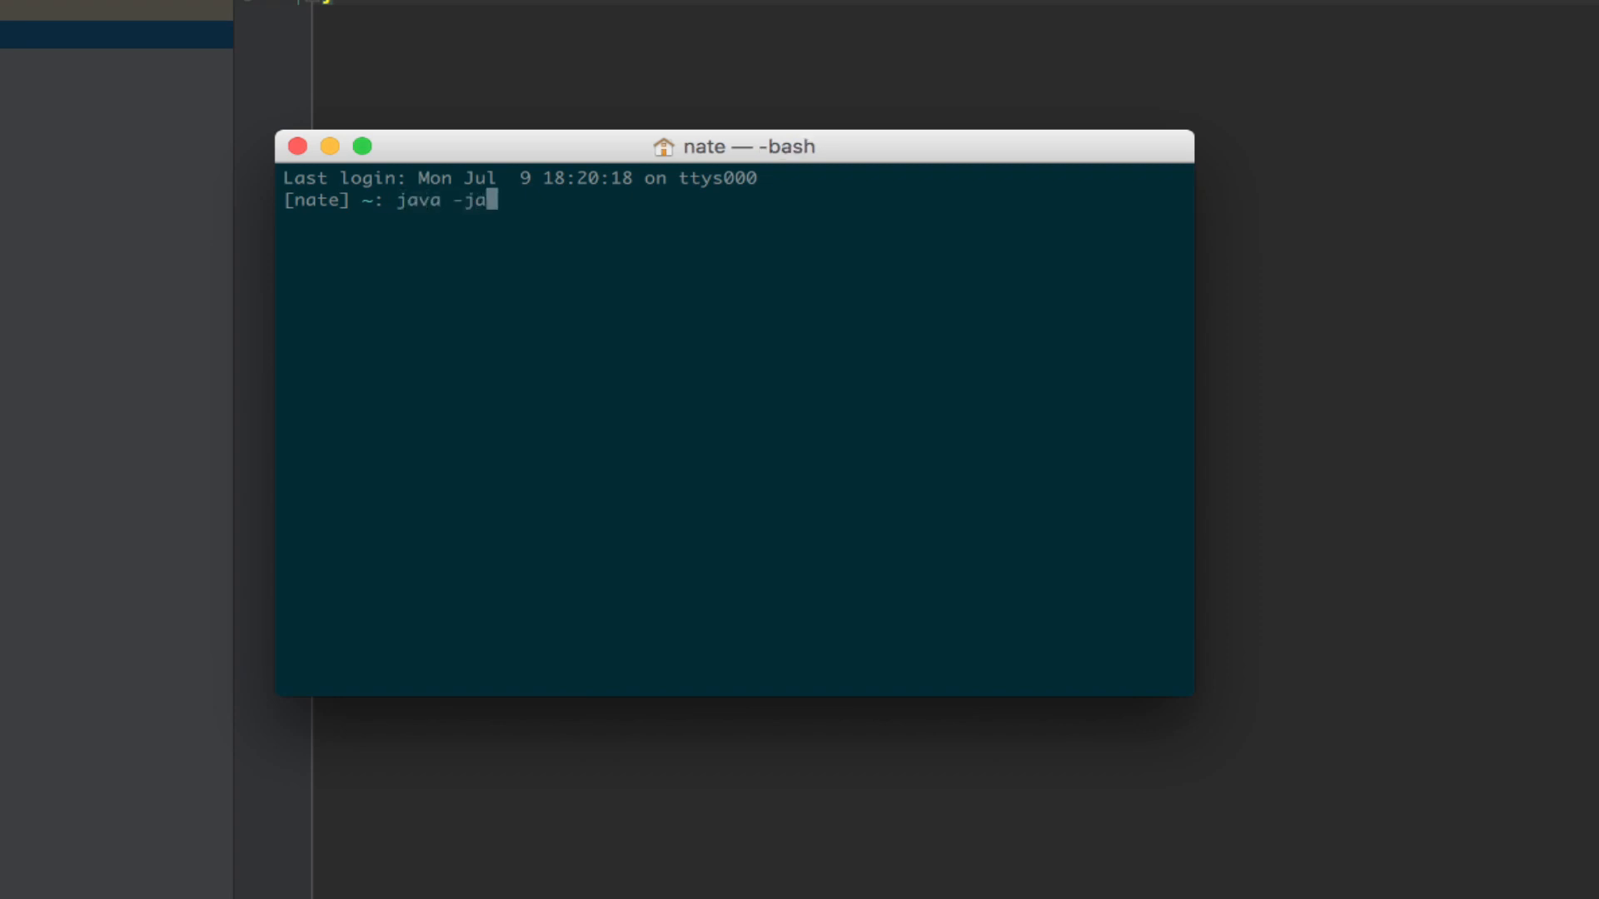
{"action": "type", "text": "r Desktop/HelloKotlinWorld/"}
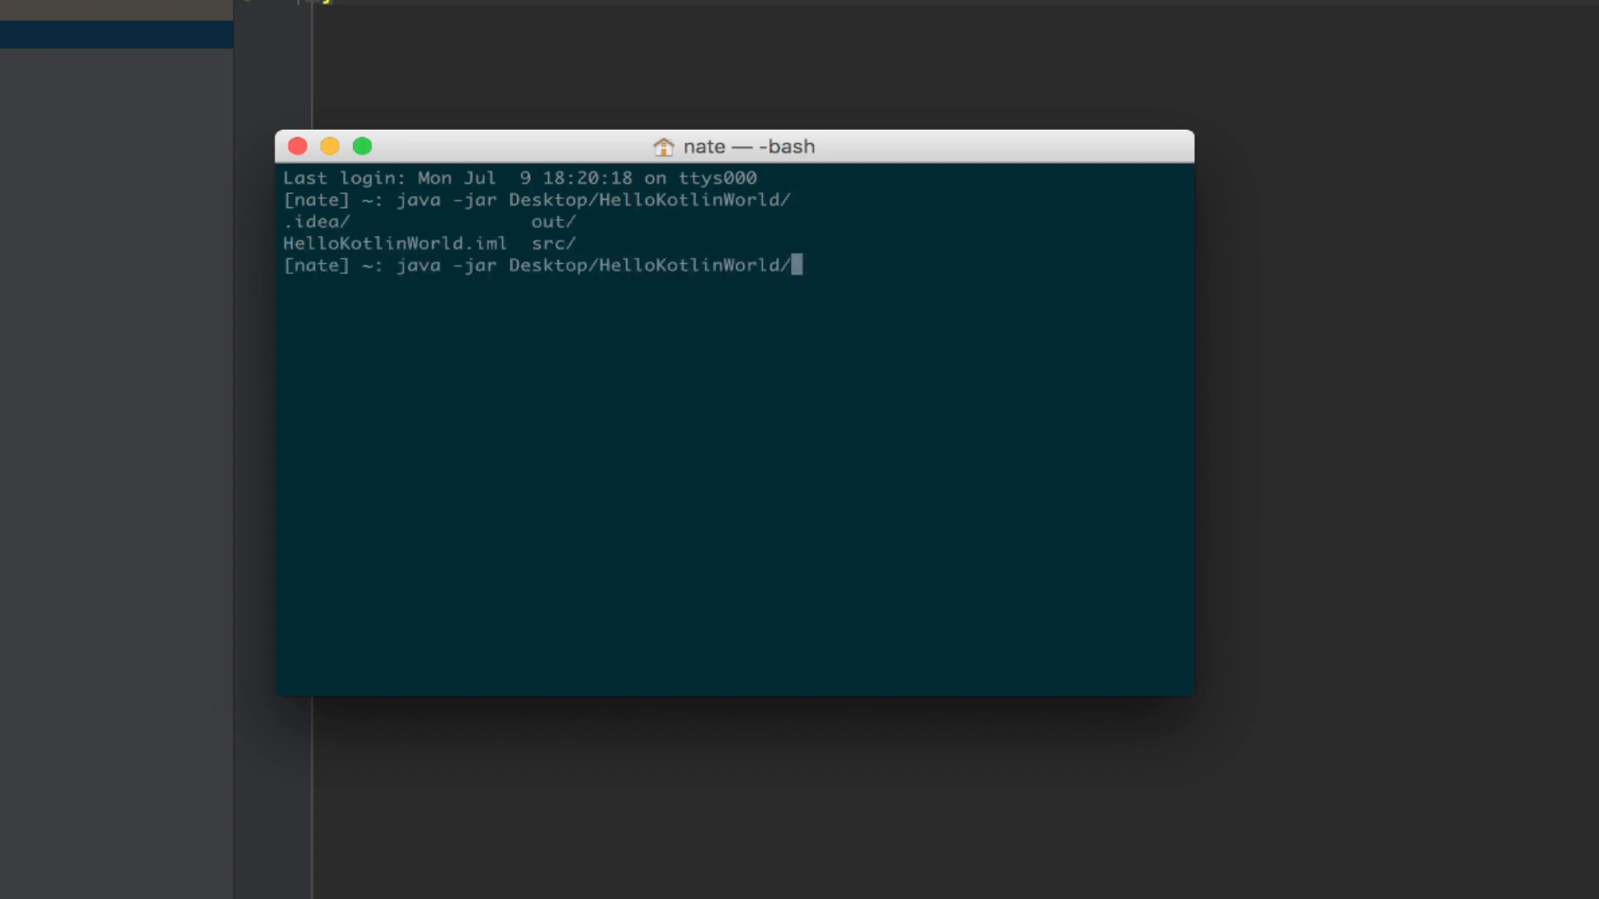
{"action": "type", "text": "out/artifacts/HelloKotlinWorld_jar/HelloKotlinWorld.jar"}
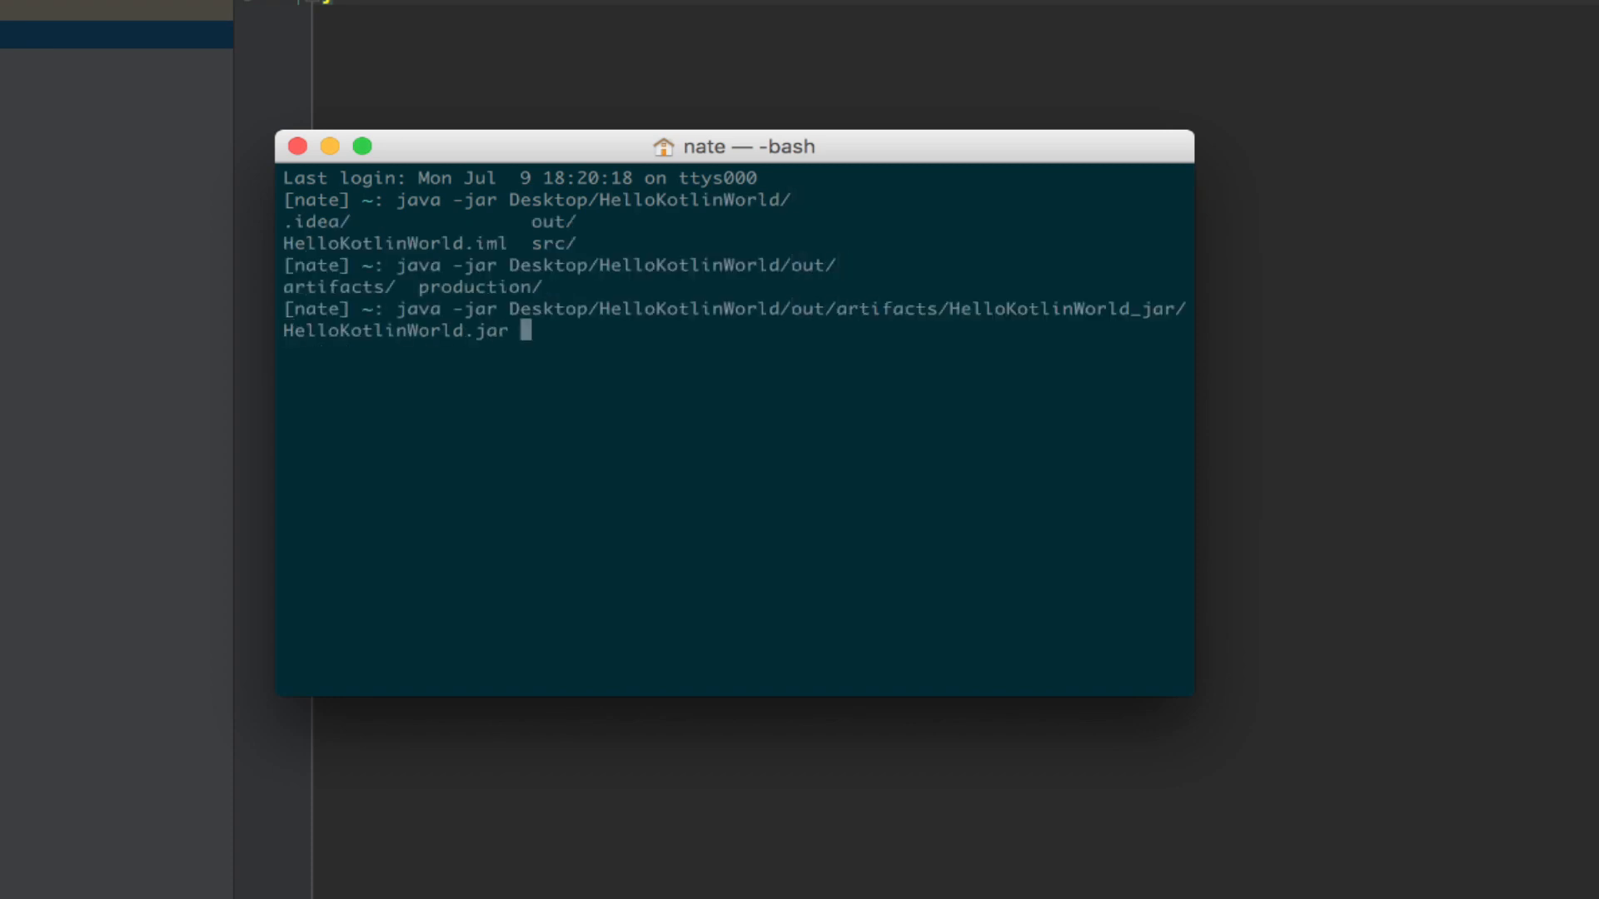
{"action": "key", "text": "Return"}
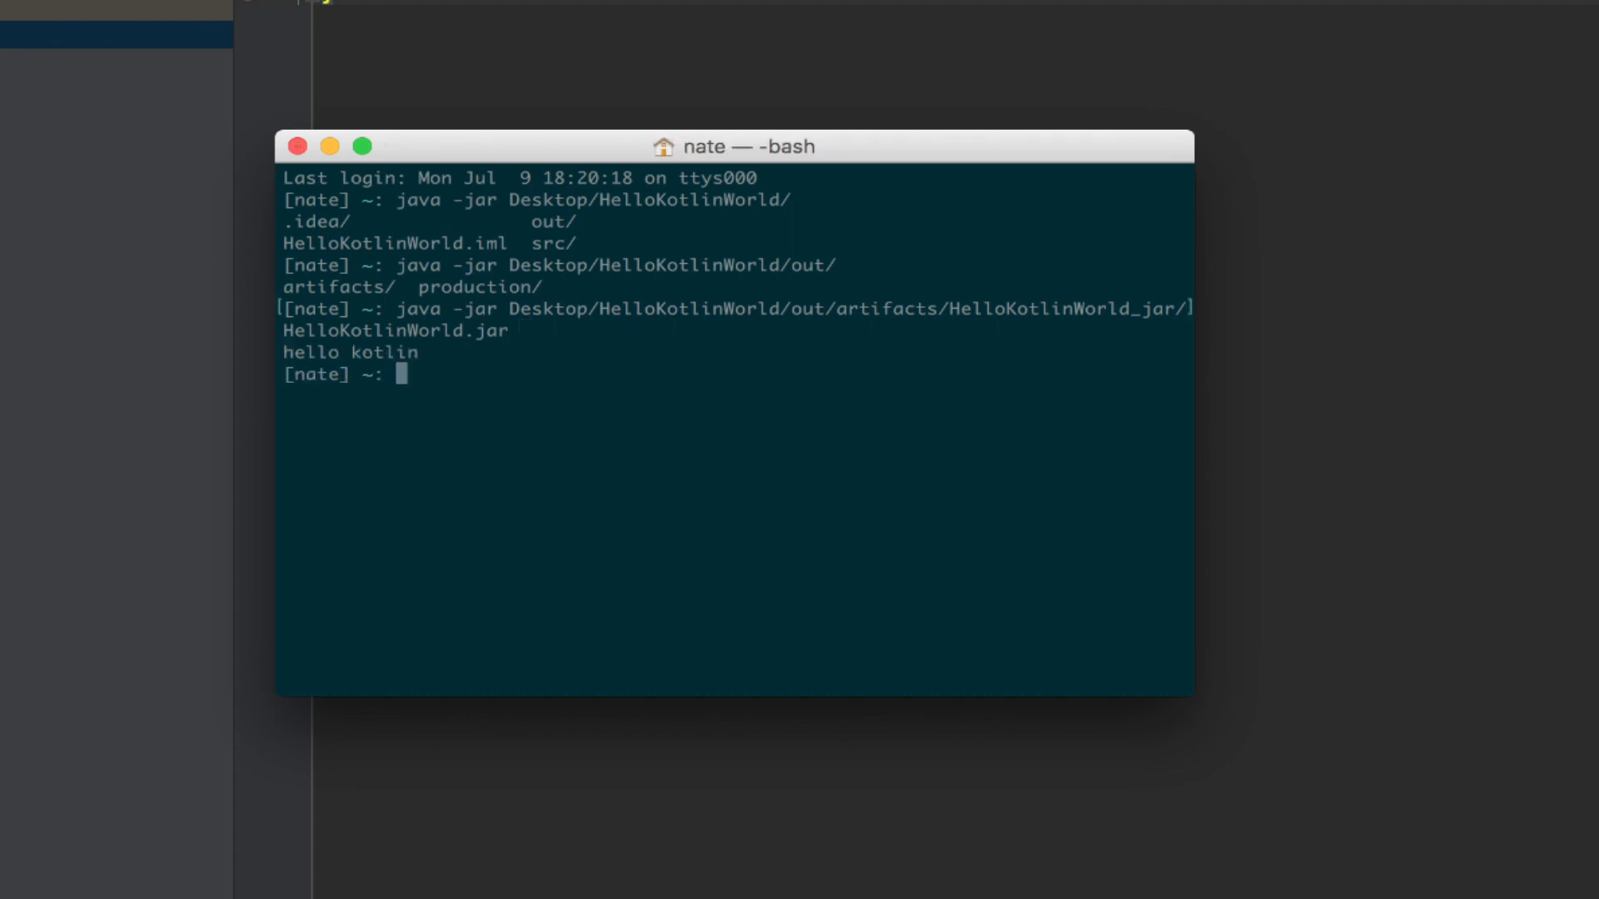